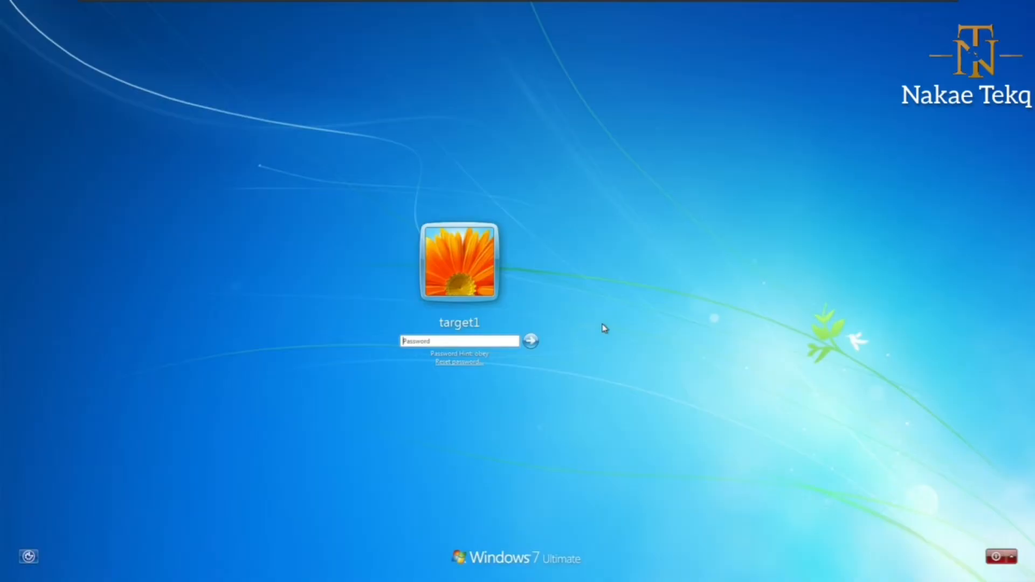
pyautogui.click(460, 341)
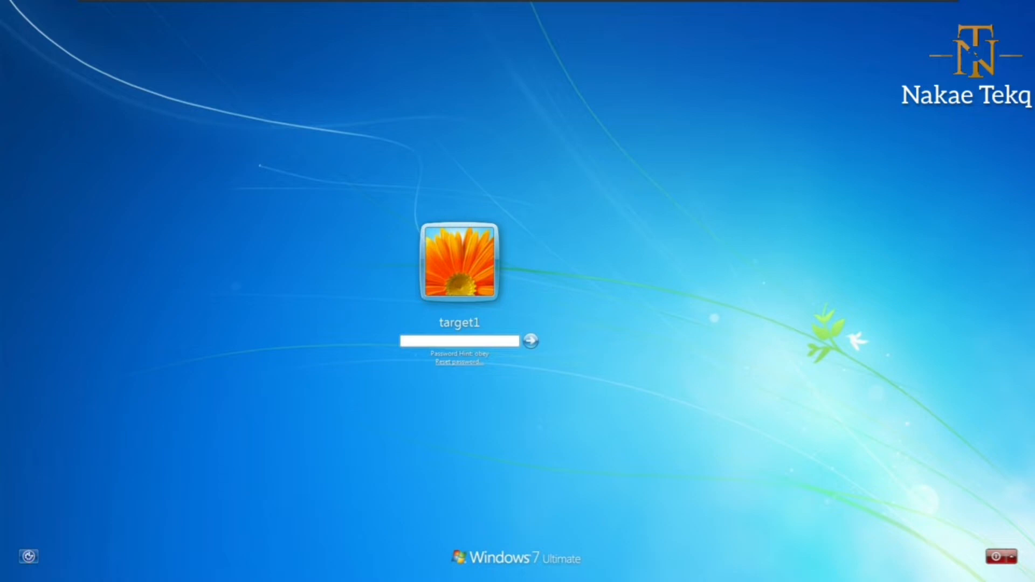
pyautogui.click(461, 341)
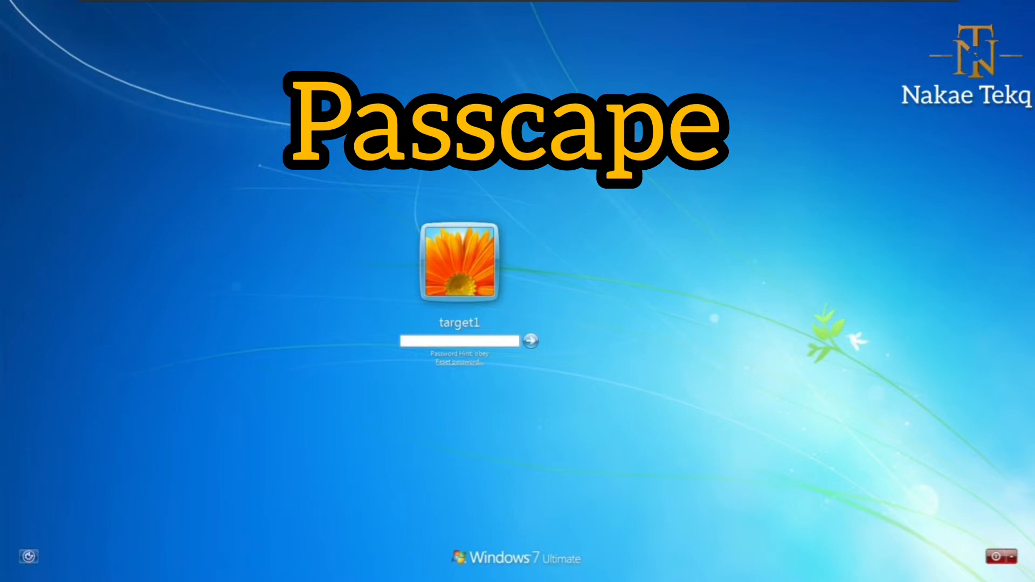
pyautogui.write('password')
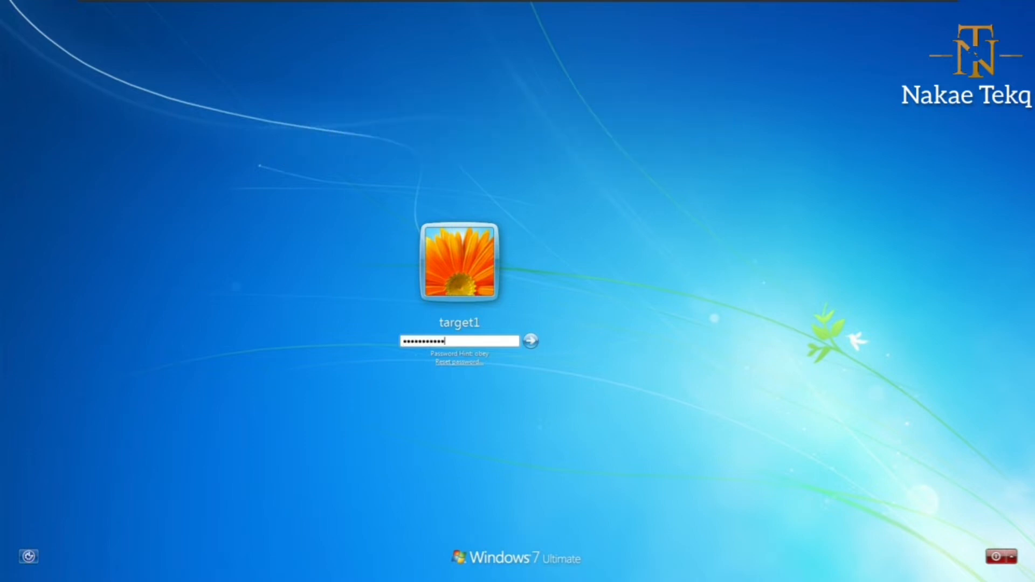
pyautogui.click(533, 341)
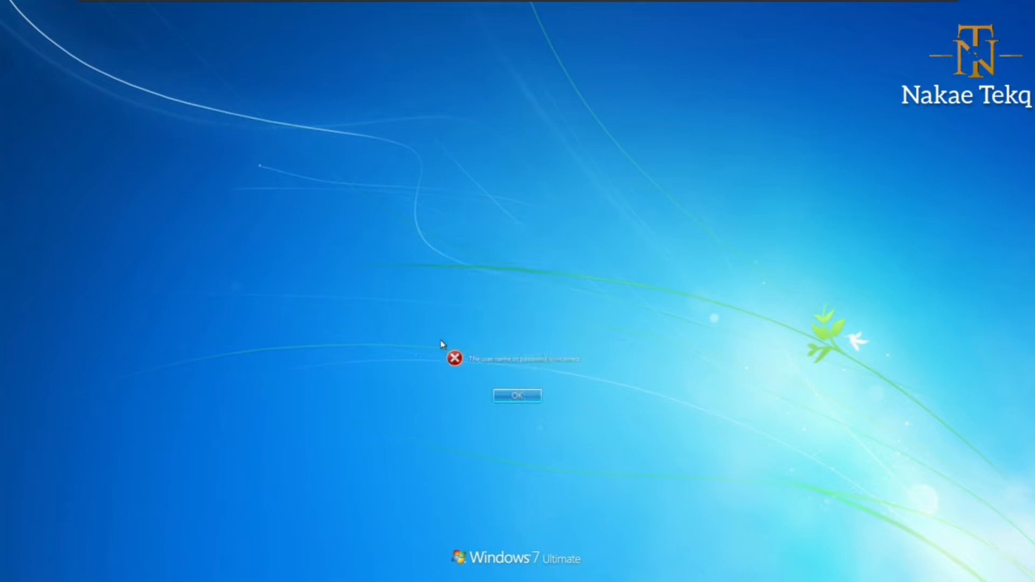
pyautogui.click(517, 394)
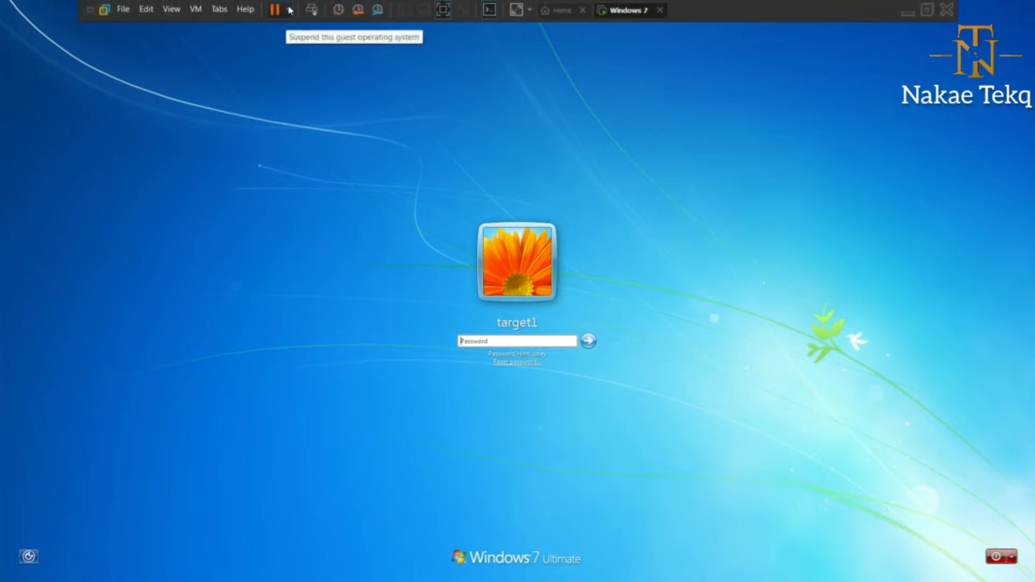
# - Shut down the Windows 7 guest via Shut Down Guest and confirm
pyautogui.click(286, 8)
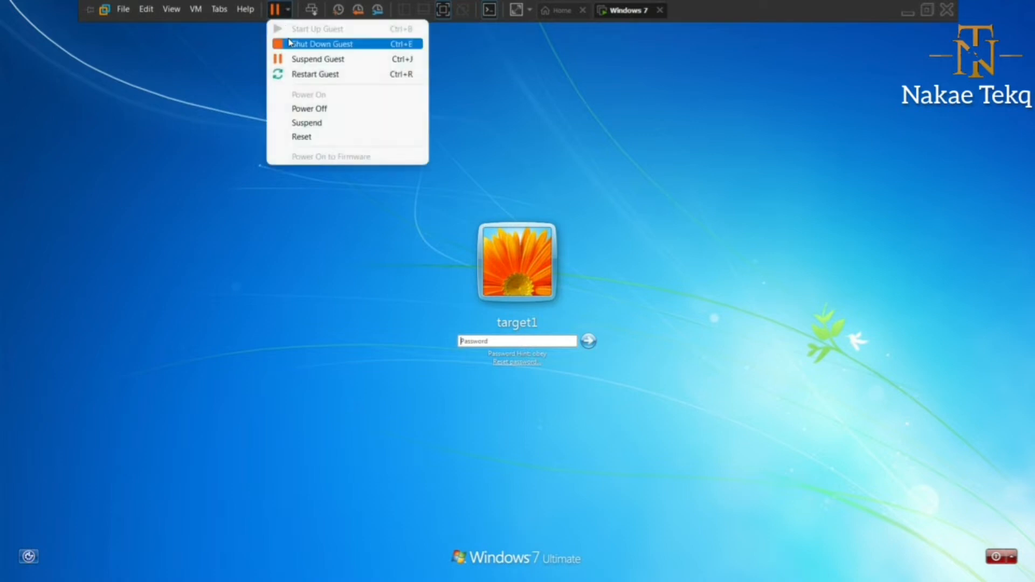
pyautogui.click(323, 44)
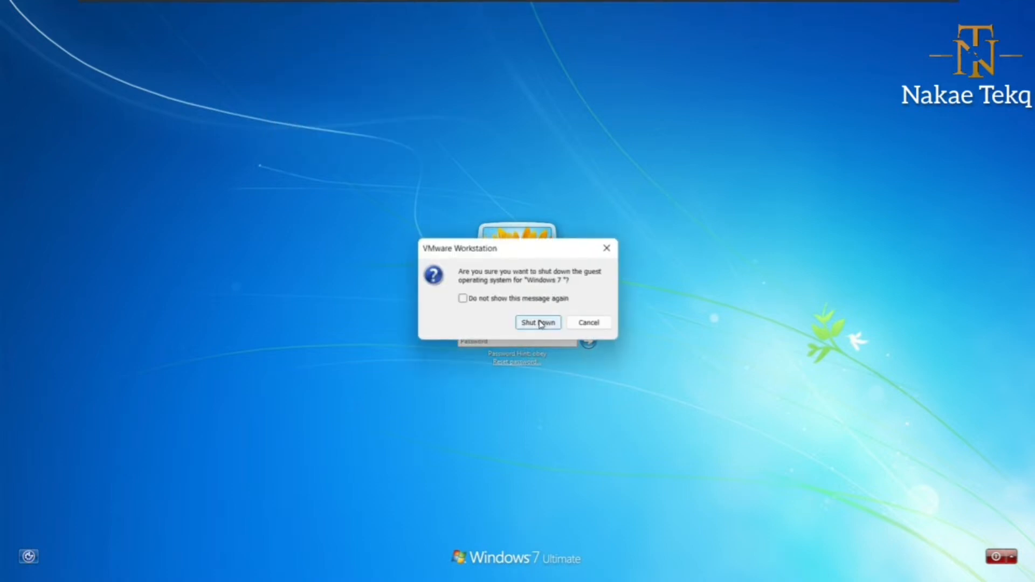
pyautogui.click(539, 322)
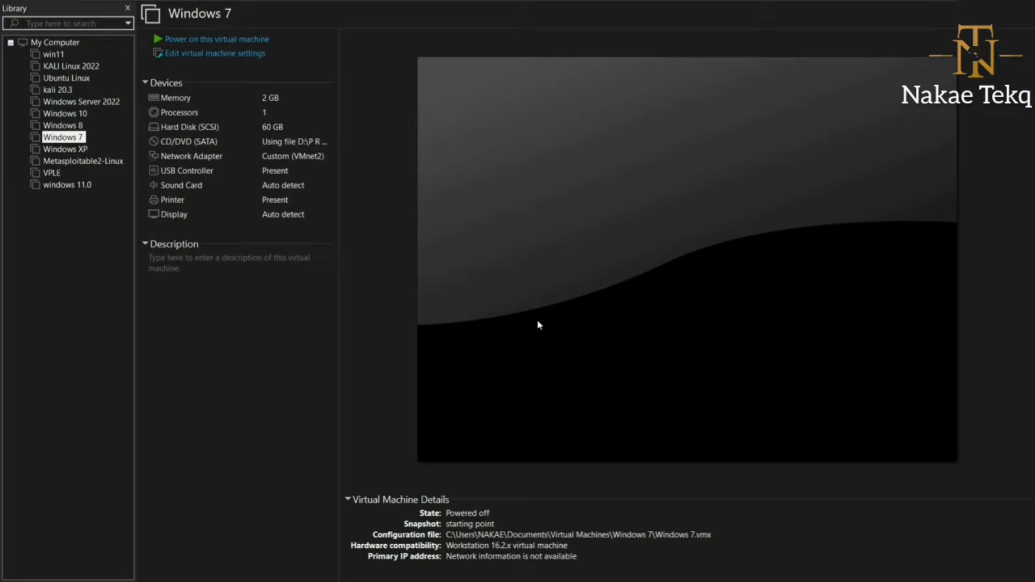
pyautogui.moveTo(444, 303)
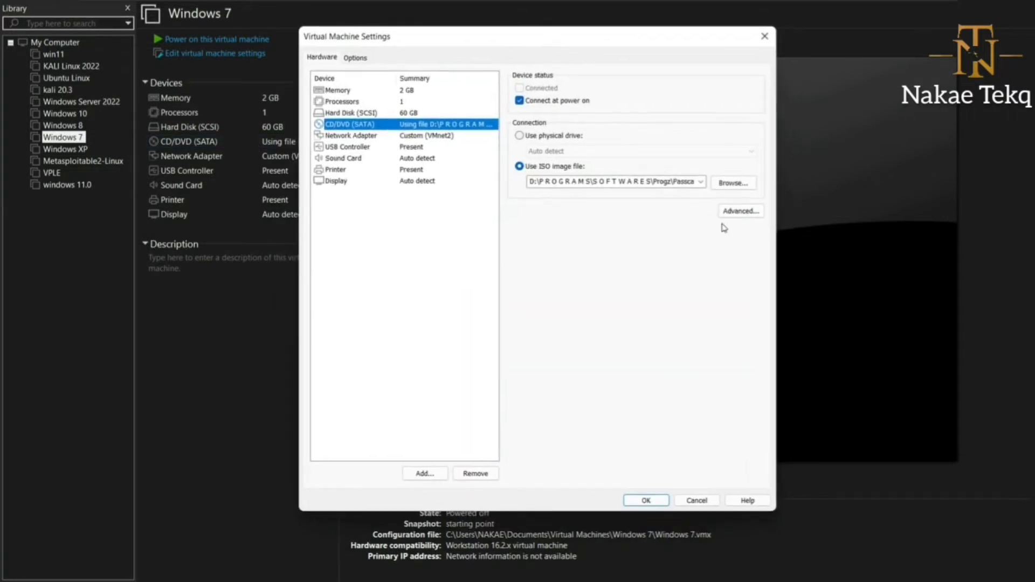
# - Set the VM's CD/DVD drive to the Passcape Reset Windows Password ISO and save settings
pyautogui.click(733, 183)
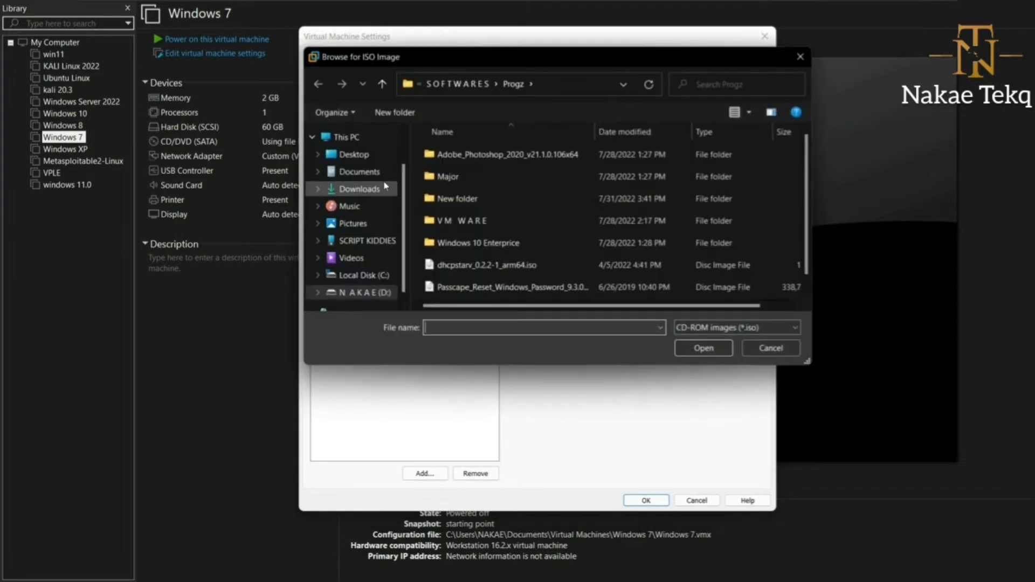
pyautogui.click(508, 287)
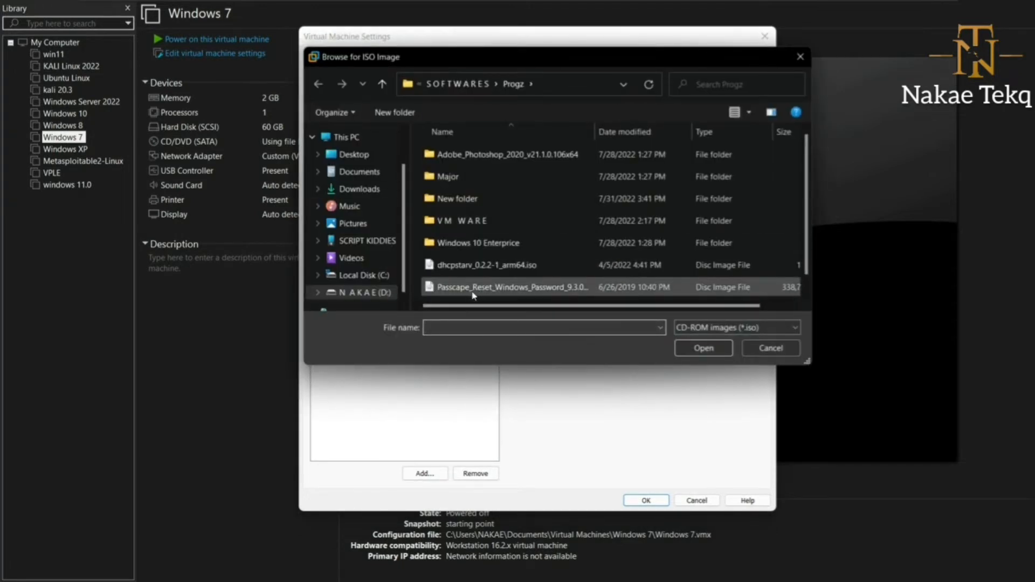
pyautogui.moveTo(493, 288)
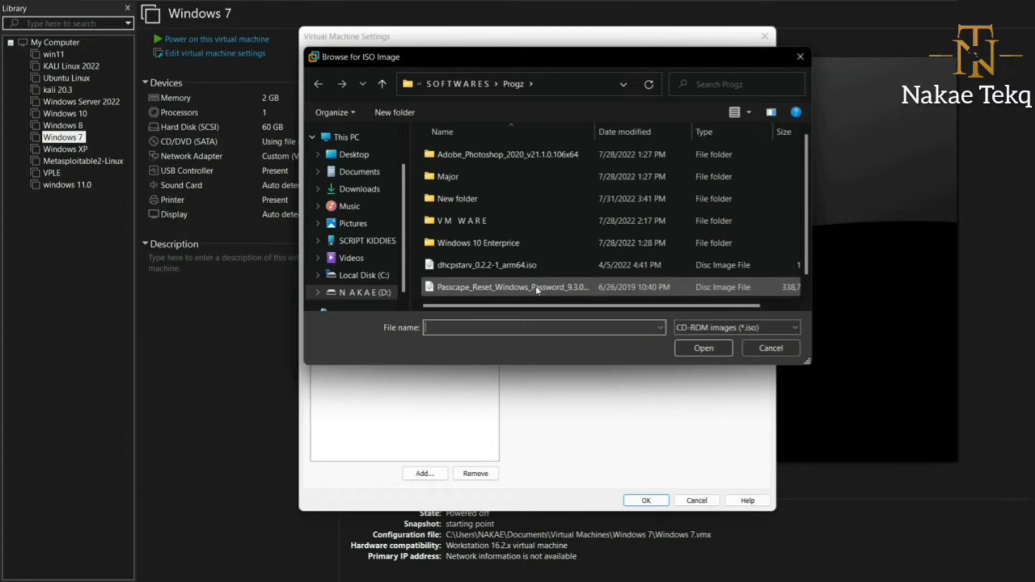
pyautogui.click(703, 347)
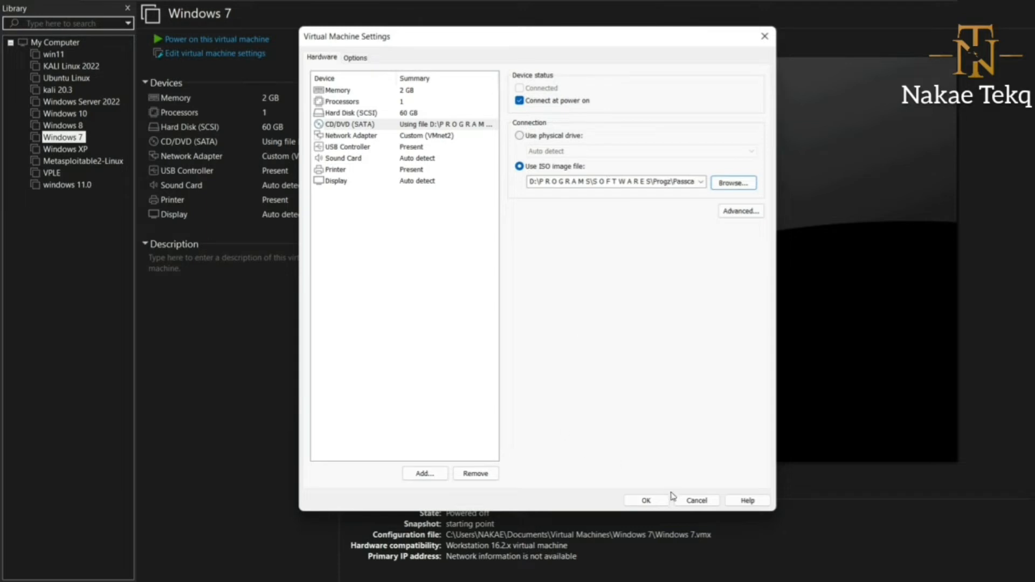
pyautogui.click(648, 500)
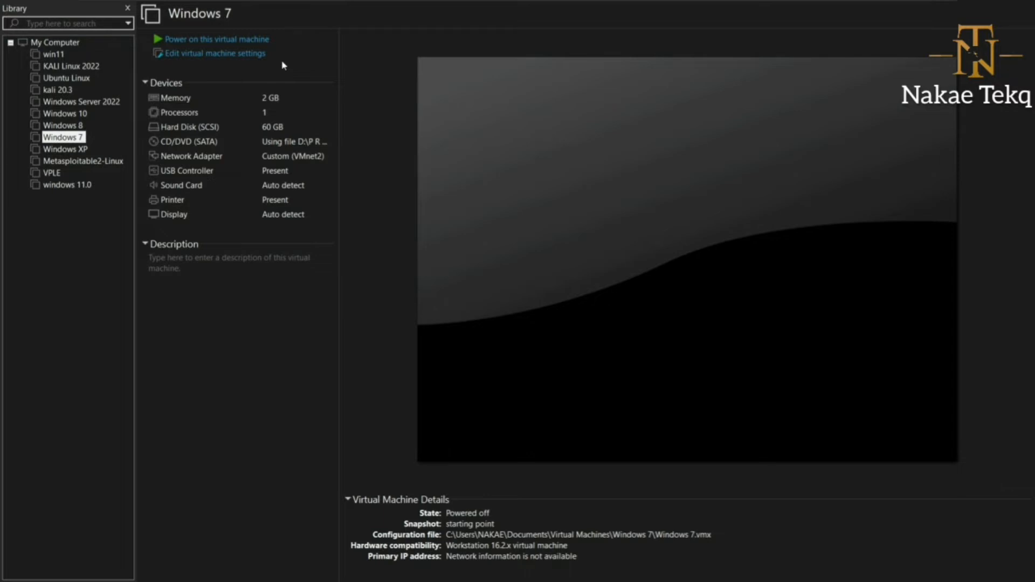
pyautogui.moveTo(209, 52)
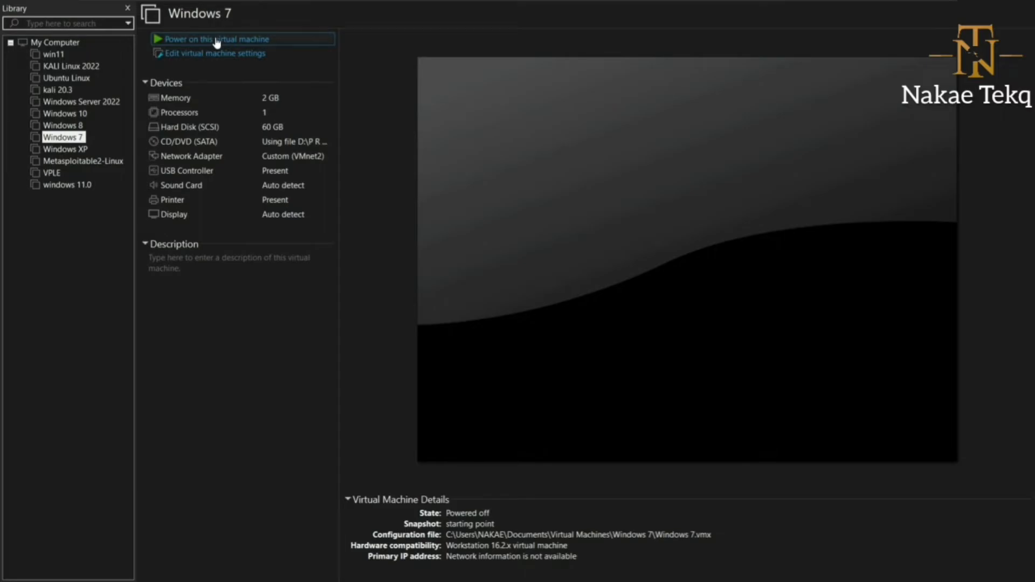
# - Power on the Windows 7 VM so it boots into the Passcape wizard
pyautogui.click(211, 38)
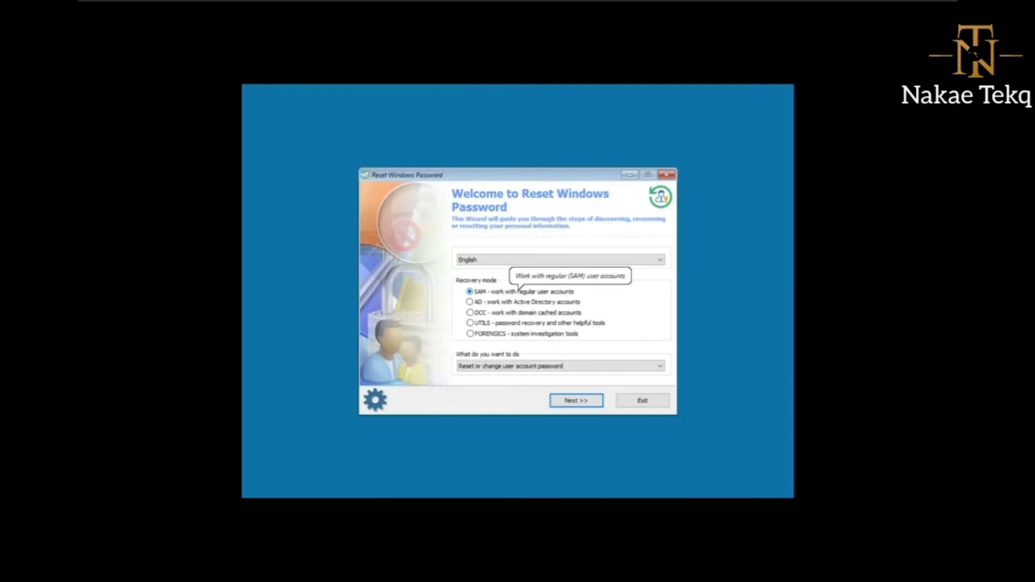
pyautogui.moveTo(474, 185)
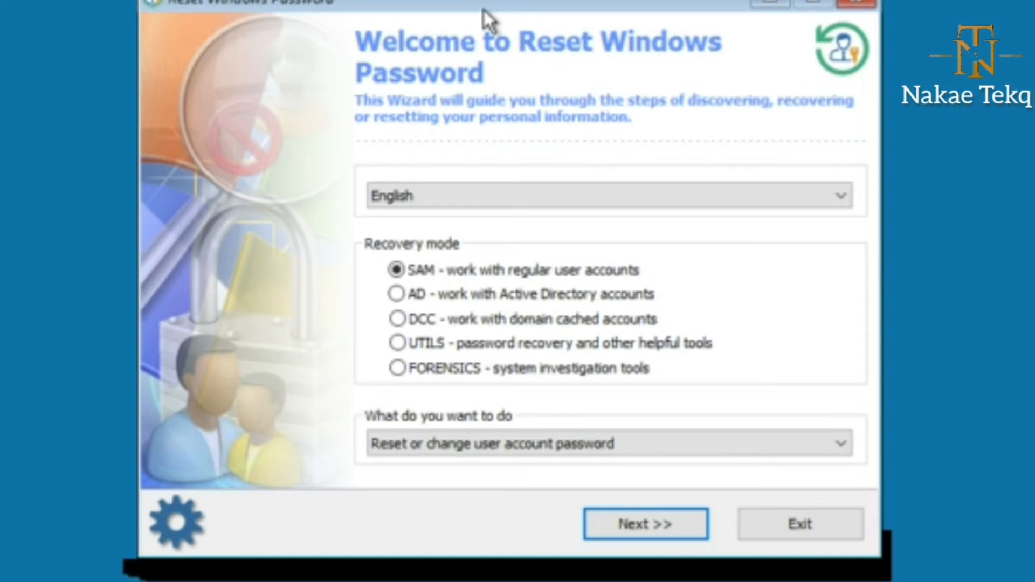
pyautogui.moveTo(533, 17)
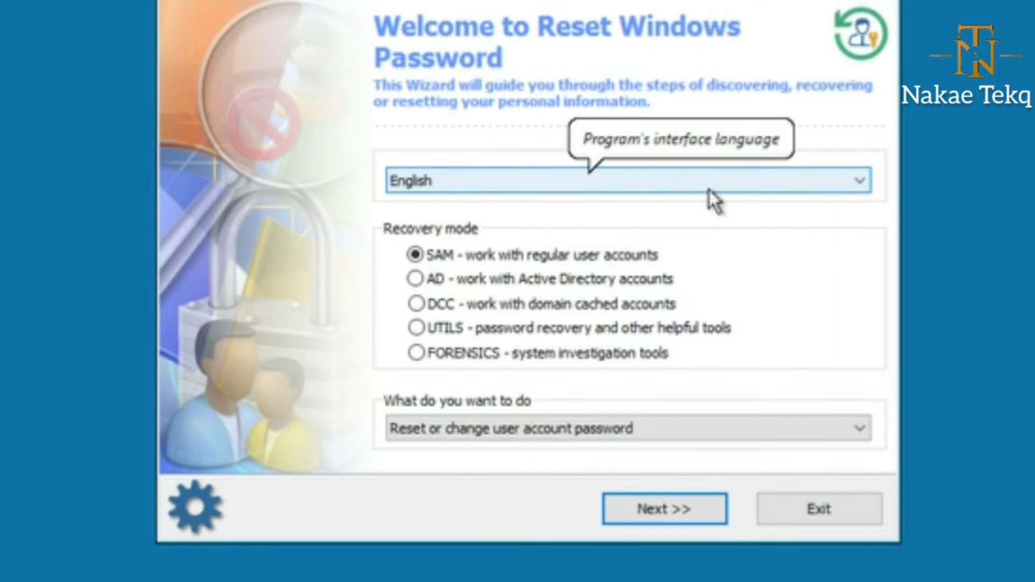
# - Choose SAM recovery mode with 'Reset or change user account password' and continue to step 2
pyautogui.click(859, 179)
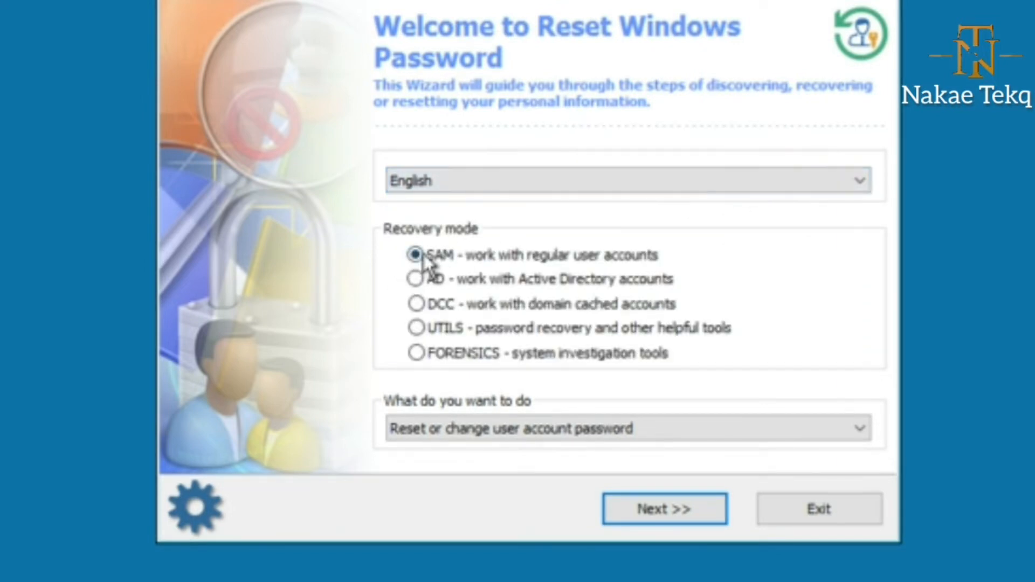
pyautogui.moveTo(417, 265)
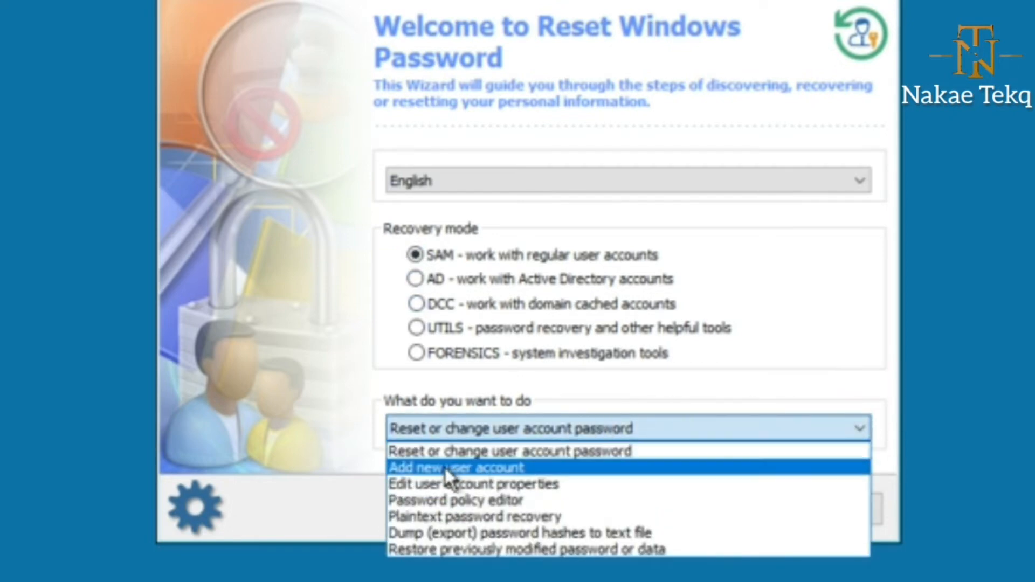
pyautogui.moveTo(566, 502)
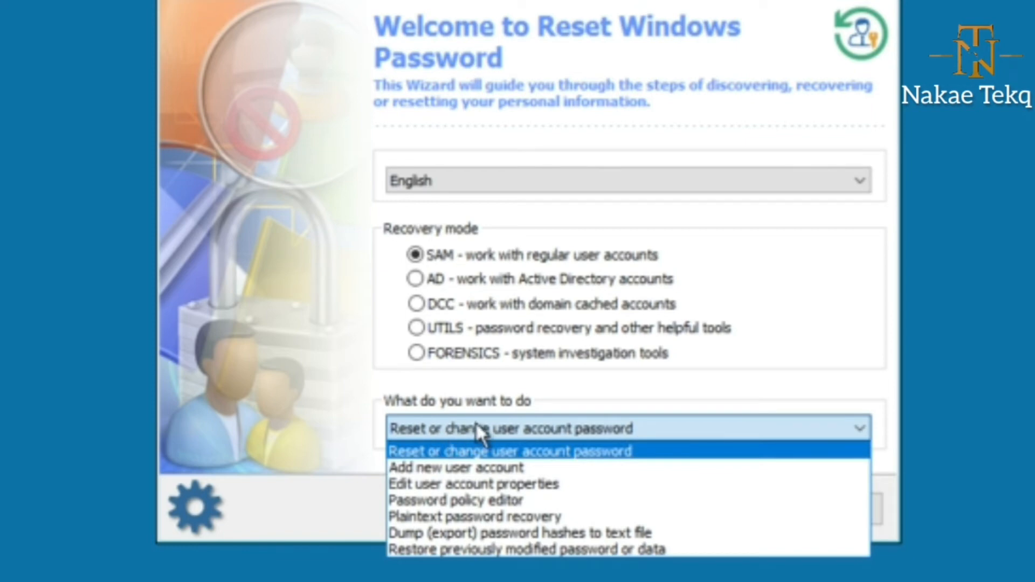
pyautogui.click(513, 451)
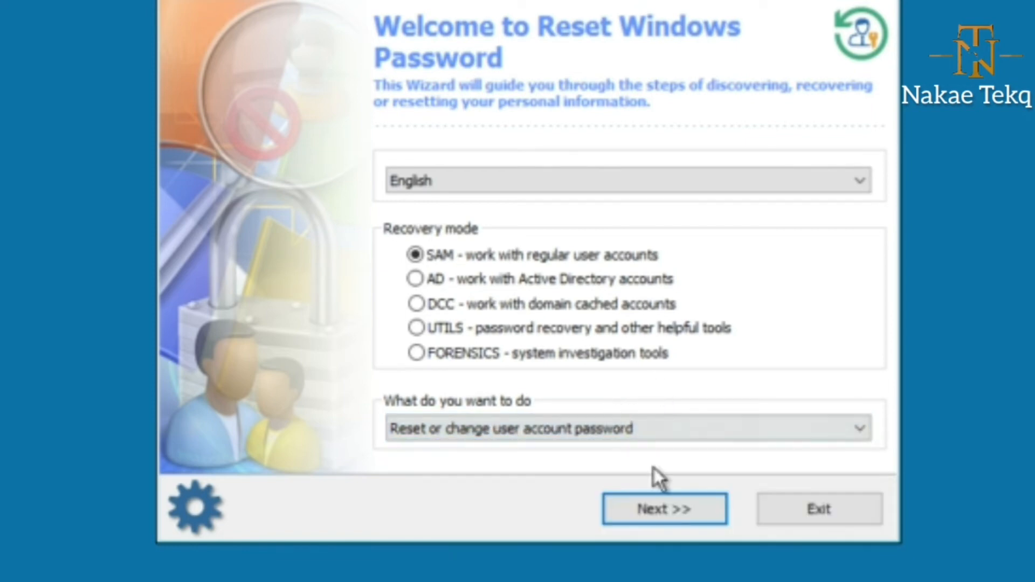
pyautogui.click(664, 509)
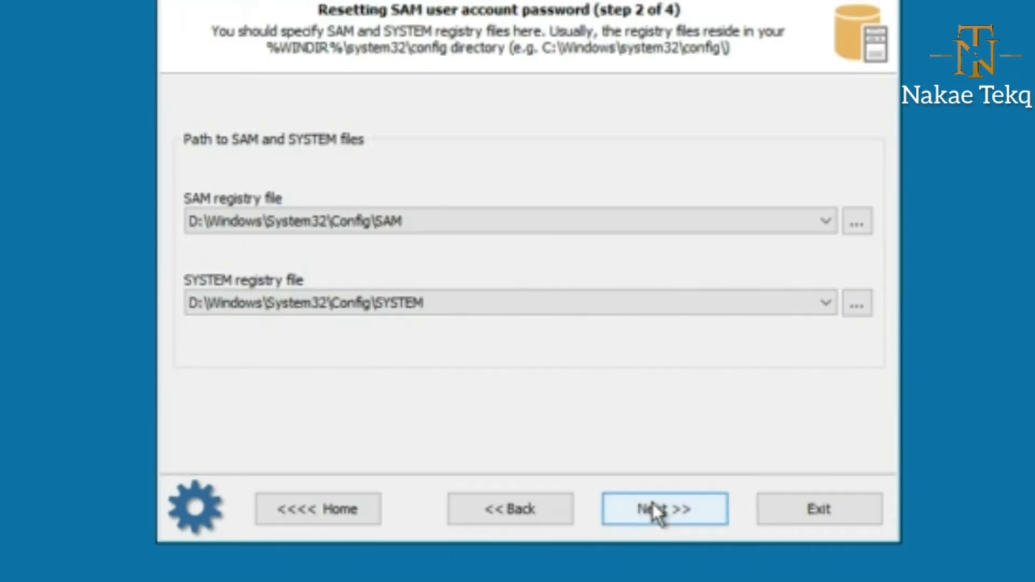
# - Accept the SAM/SYSTEM registry paths and select the target1 account for reset
pyautogui.click(664, 510)
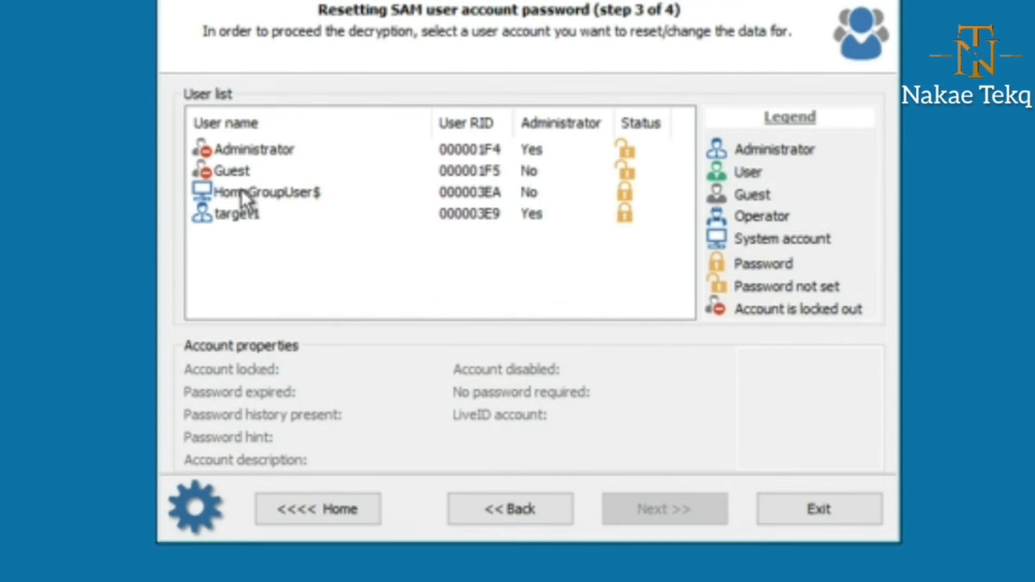
pyautogui.click(236, 214)
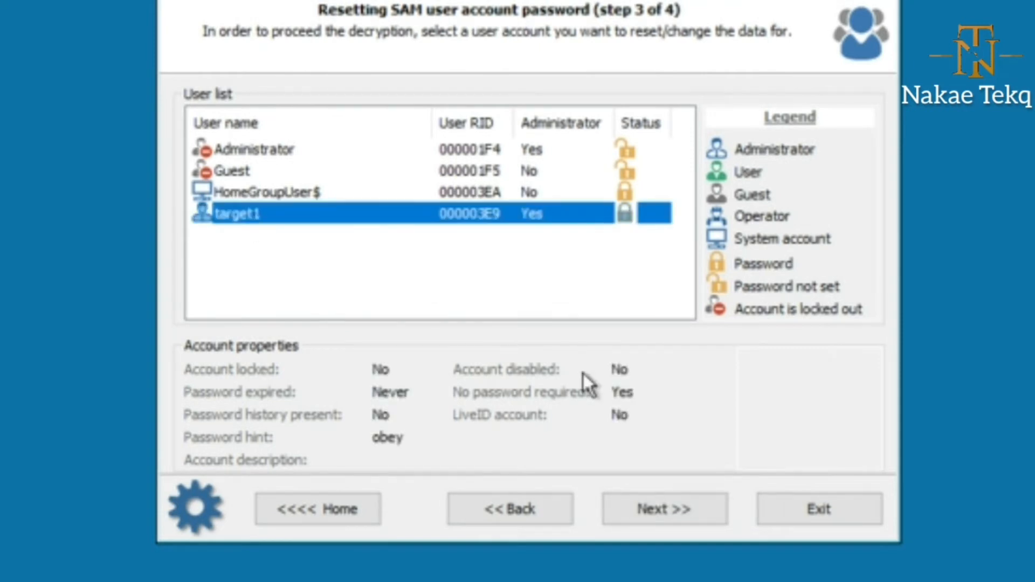
pyautogui.click(665, 509)
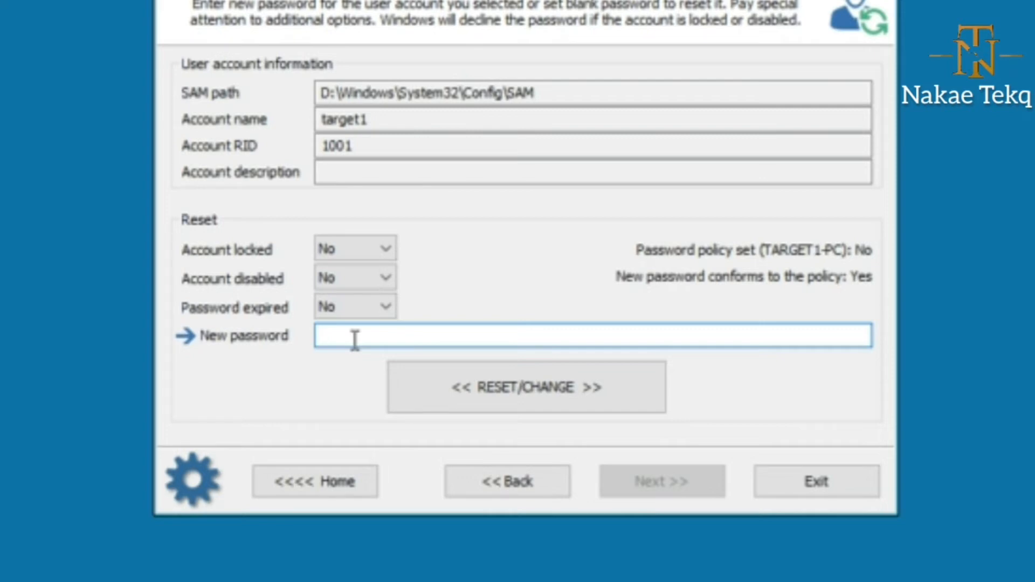
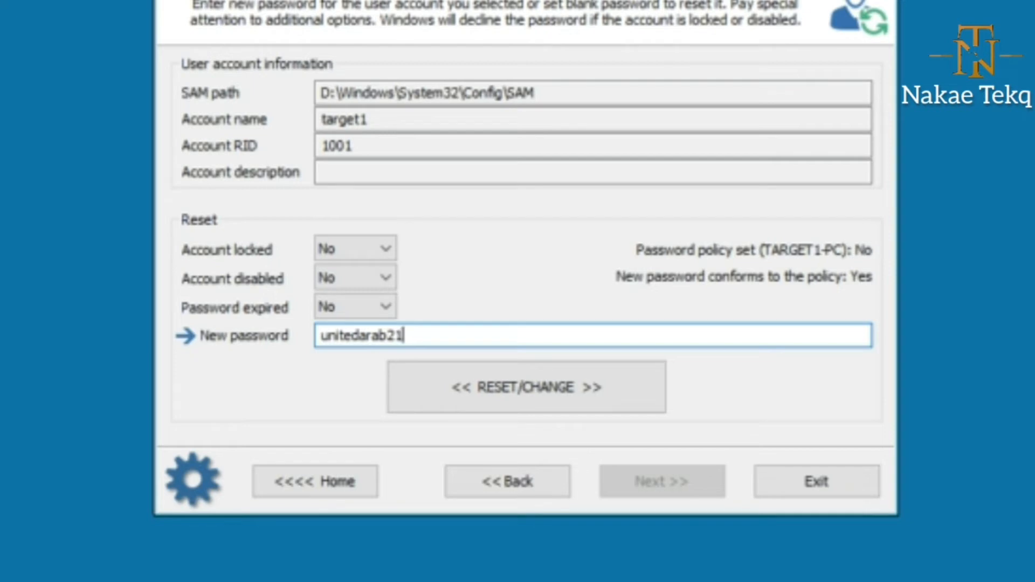
pyautogui.moveTo(568, 413)
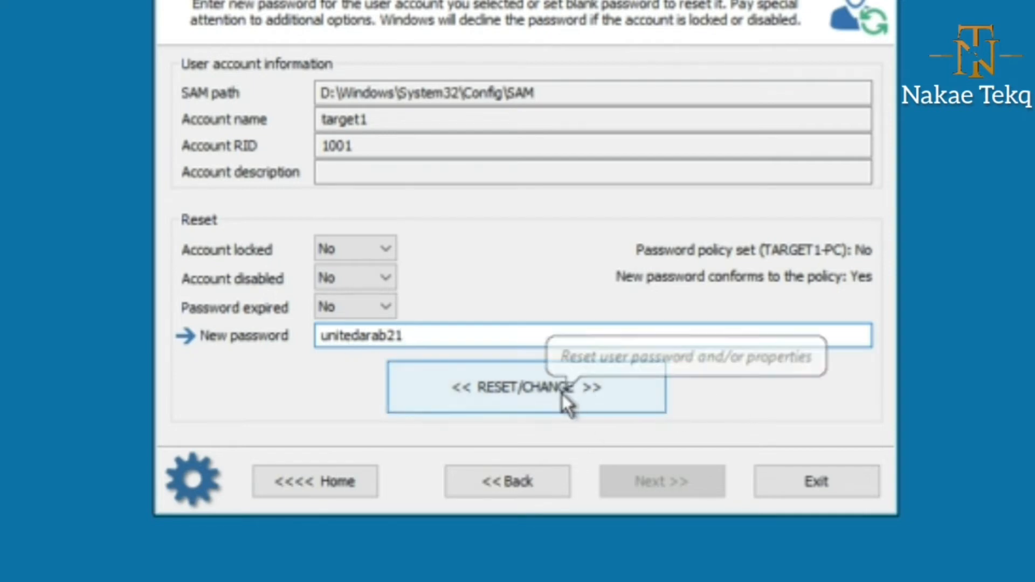
pyautogui.click(526, 388)
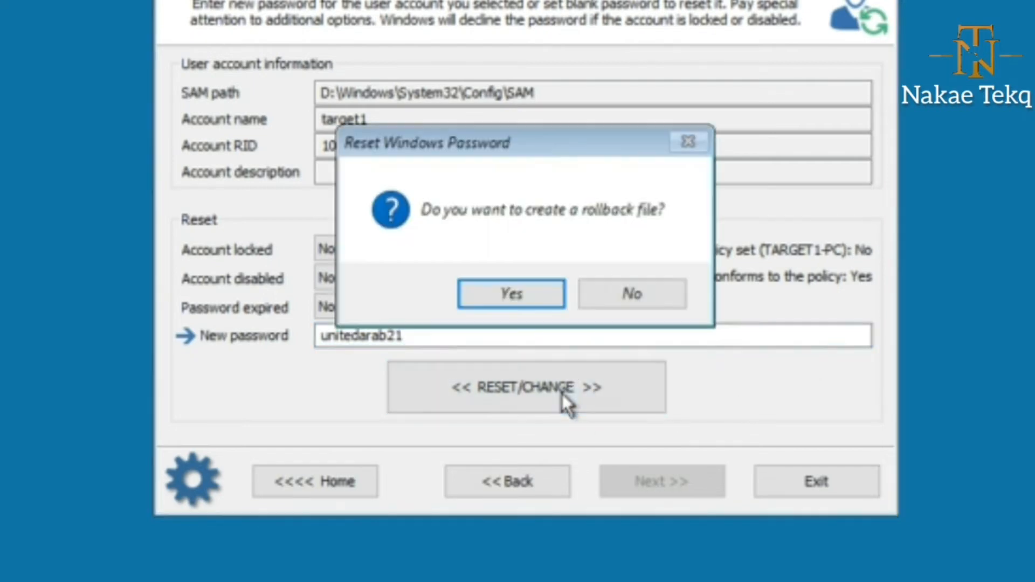
pyautogui.moveTo(518, 198)
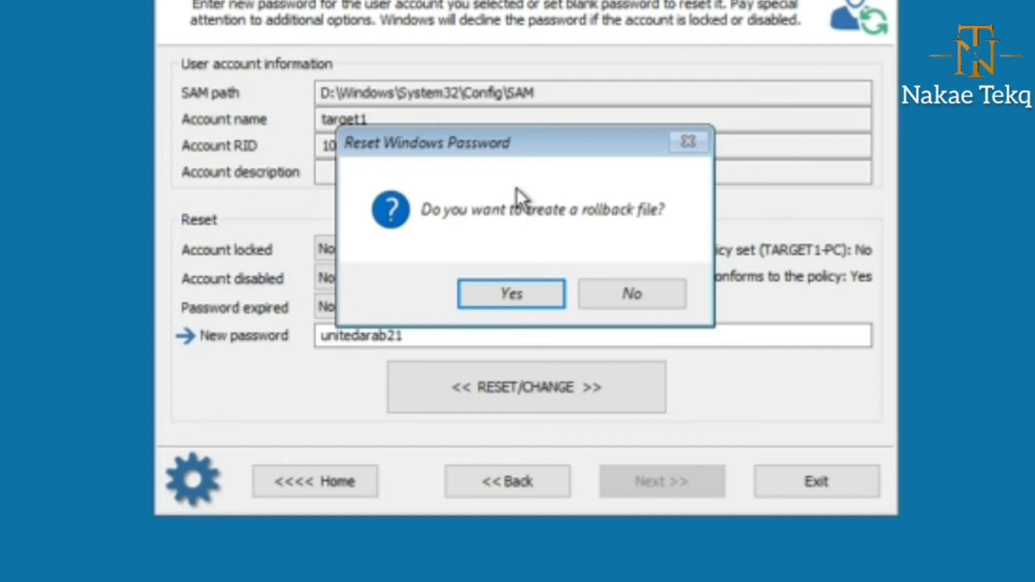
pyautogui.moveTo(518, 200)
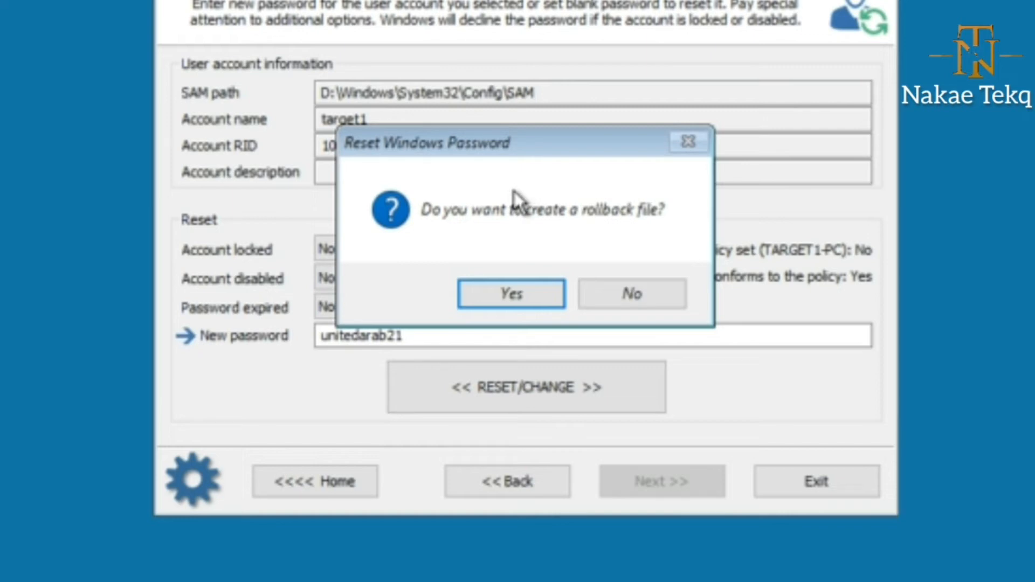
pyautogui.moveTo(503, 305)
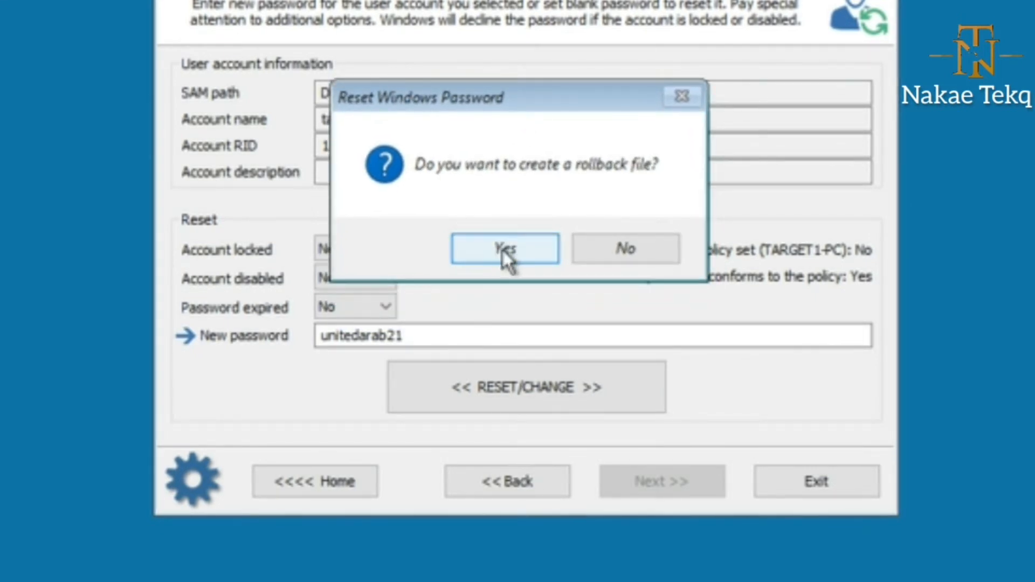
# - Agree to a rollback file and save rollback.puc under This PC > Local Disk (D:) > Users
pyautogui.click(505, 248)
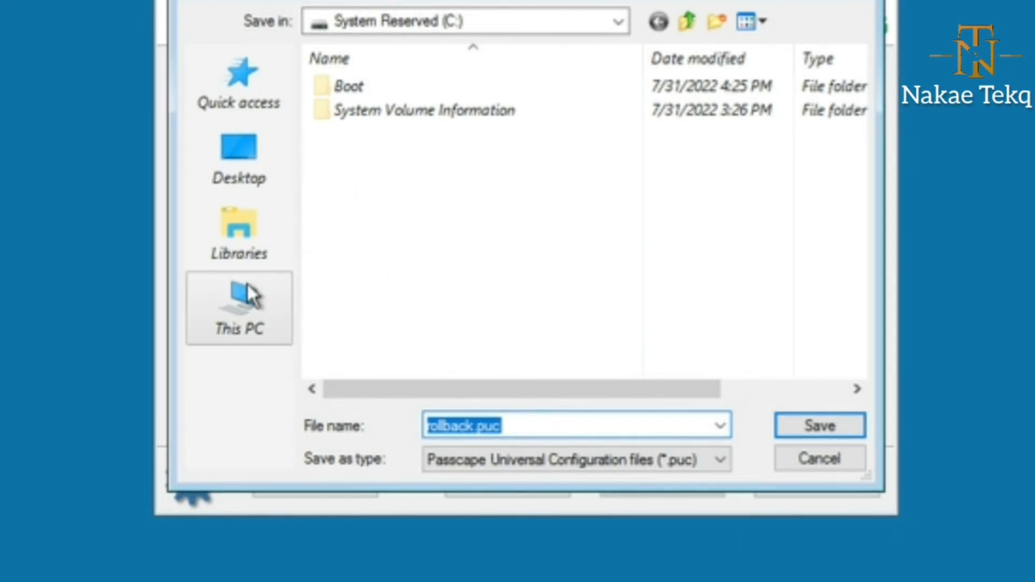
pyautogui.click(240, 308)
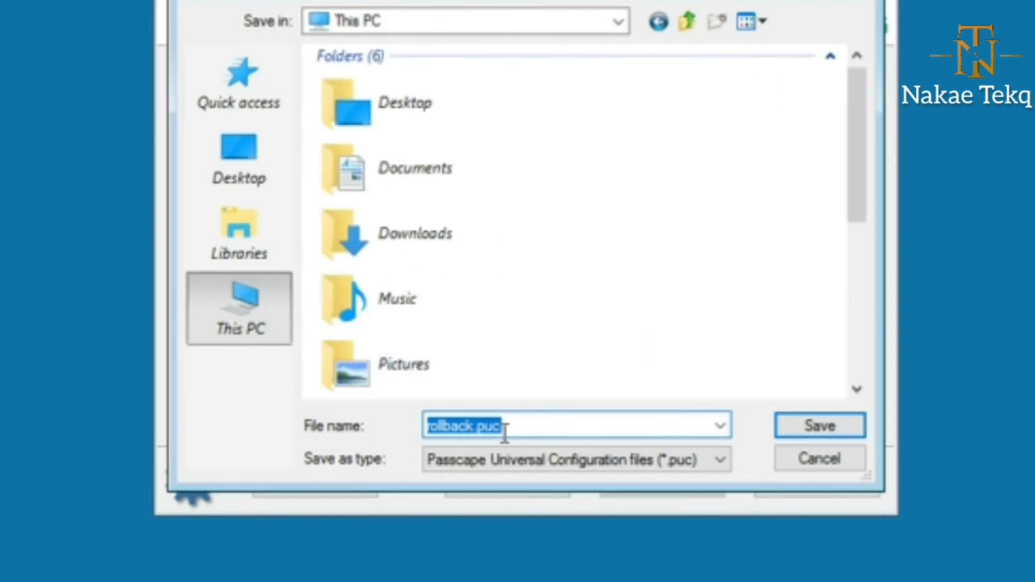
pyautogui.moveTo(484, 447)
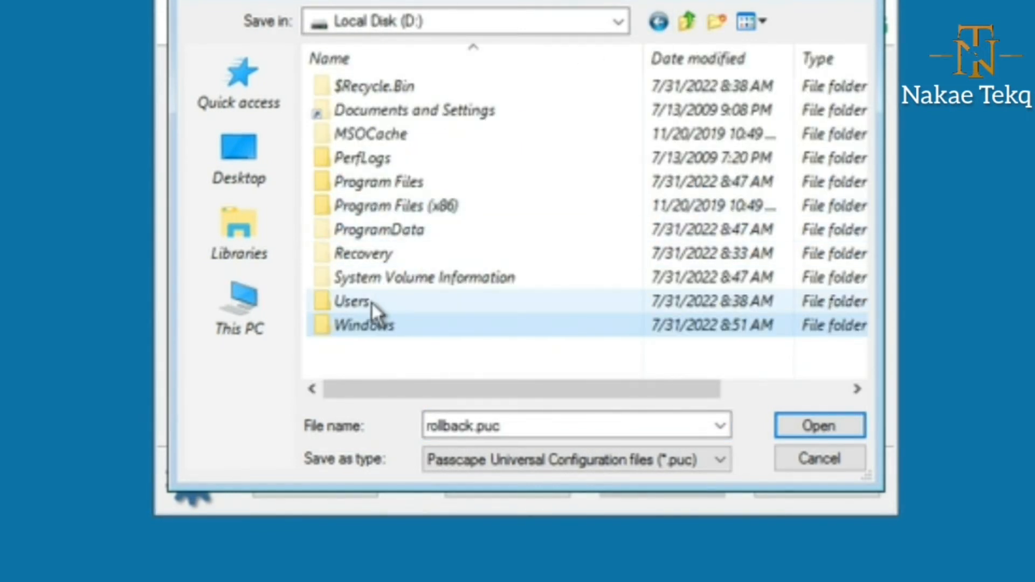
pyautogui.doubleClick(348, 302)
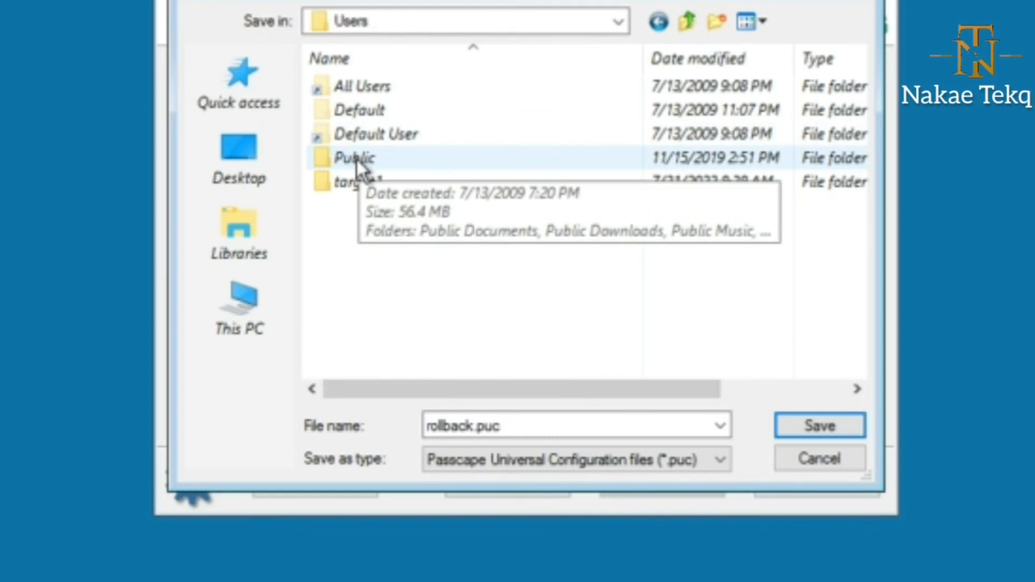
pyautogui.doubleClick(351, 157)
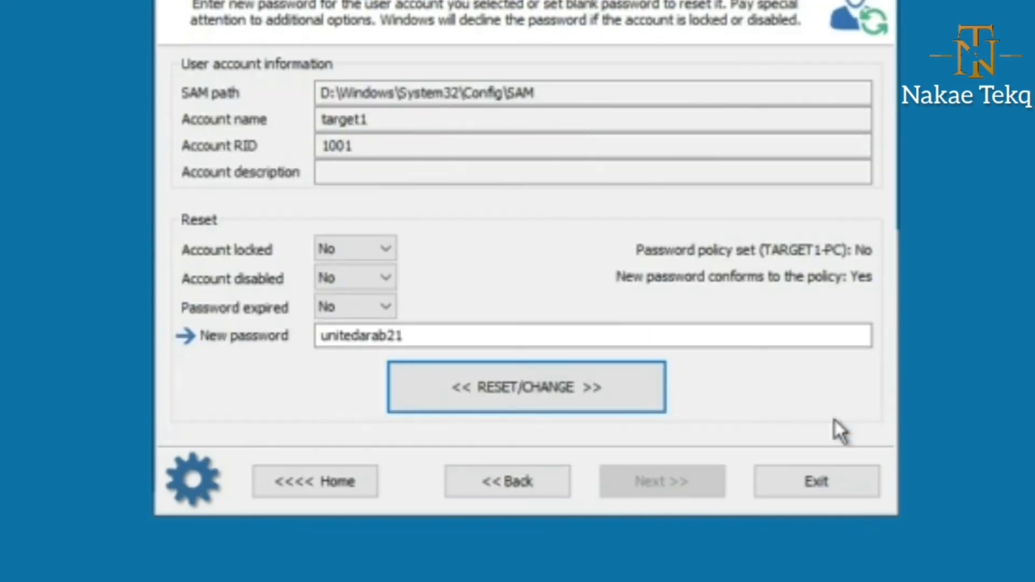
# - Apply the new password to target1, acknowledge success and exit the tool
pyautogui.click(526, 387)
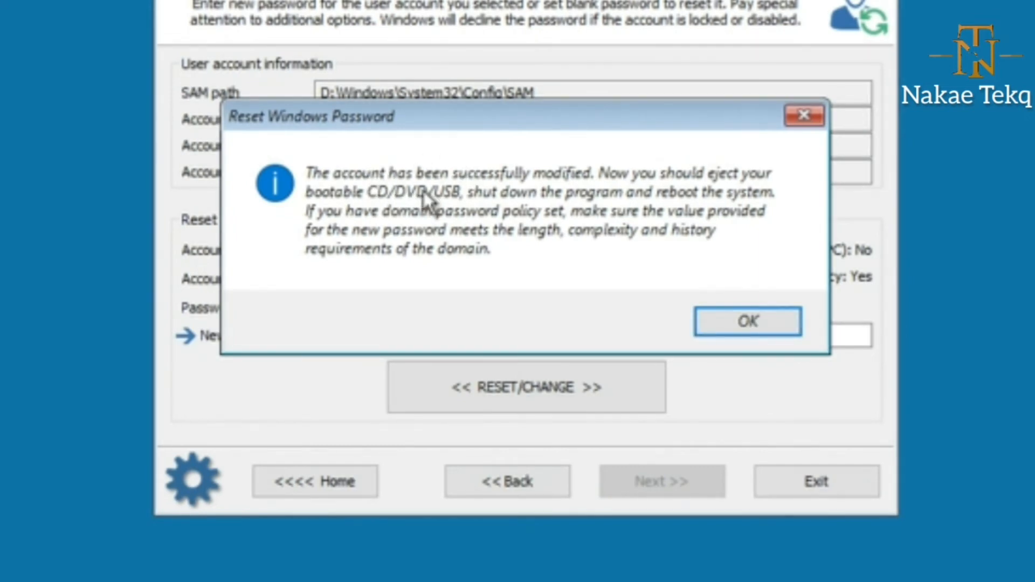
pyautogui.moveTo(603, 257)
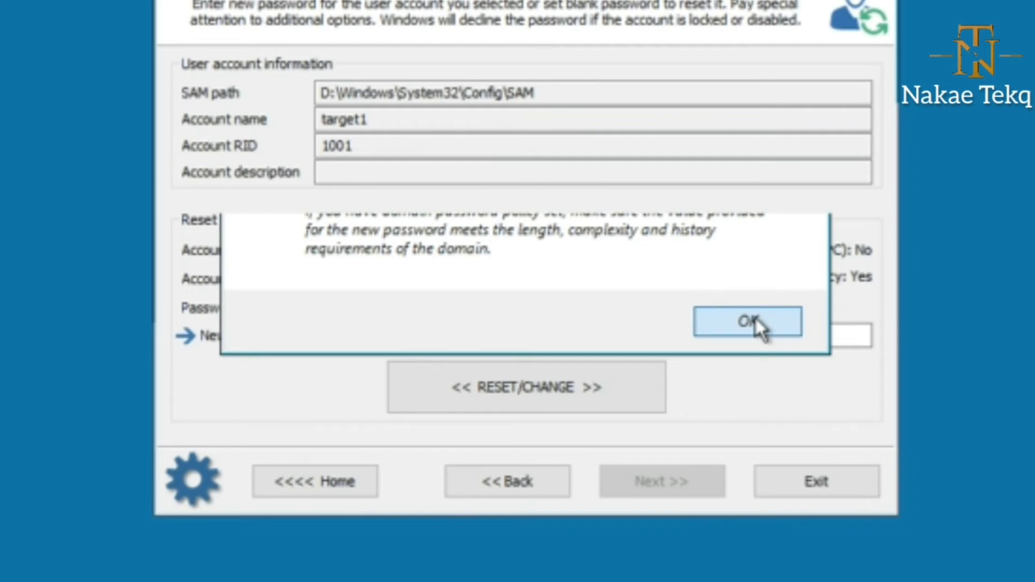
pyautogui.click(748, 321)
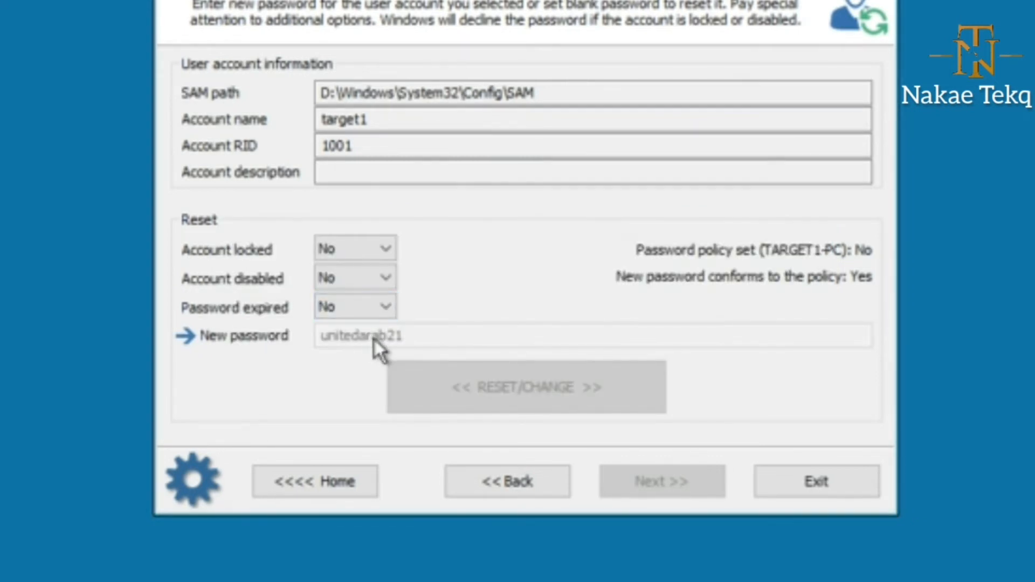
pyautogui.moveTo(651, 441)
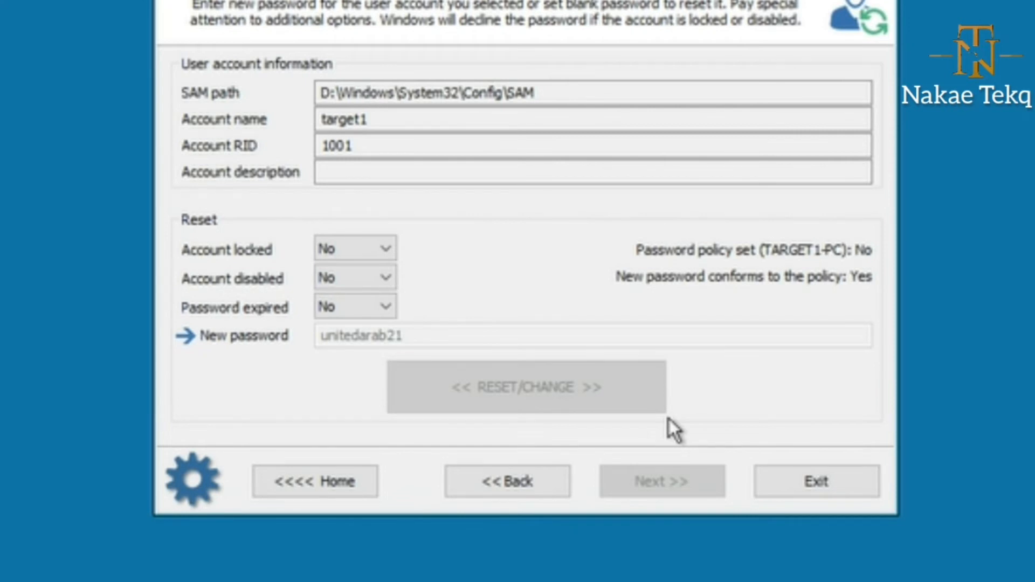
pyautogui.moveTo(803, 518)
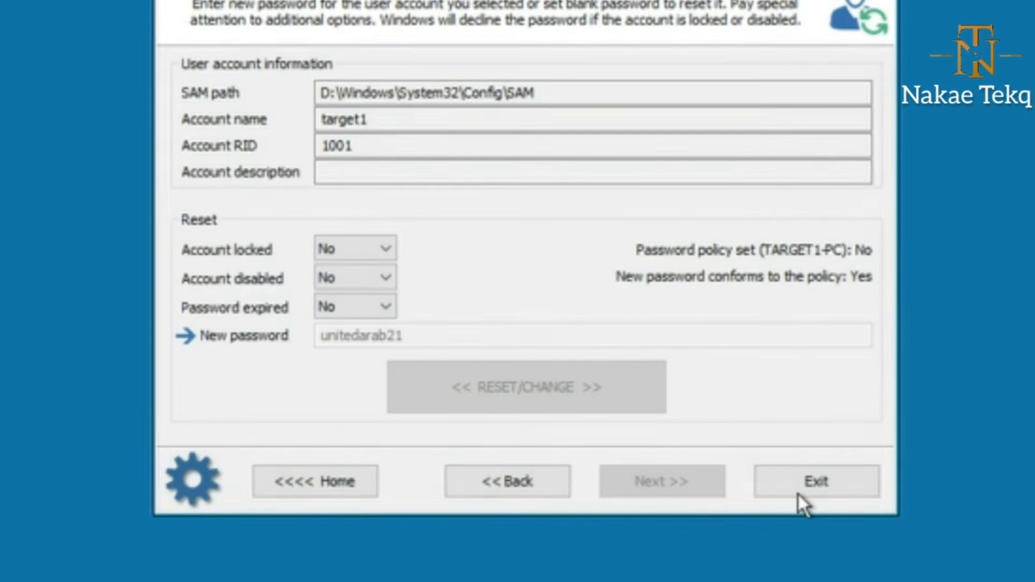
pyautogui.click(818, 481)
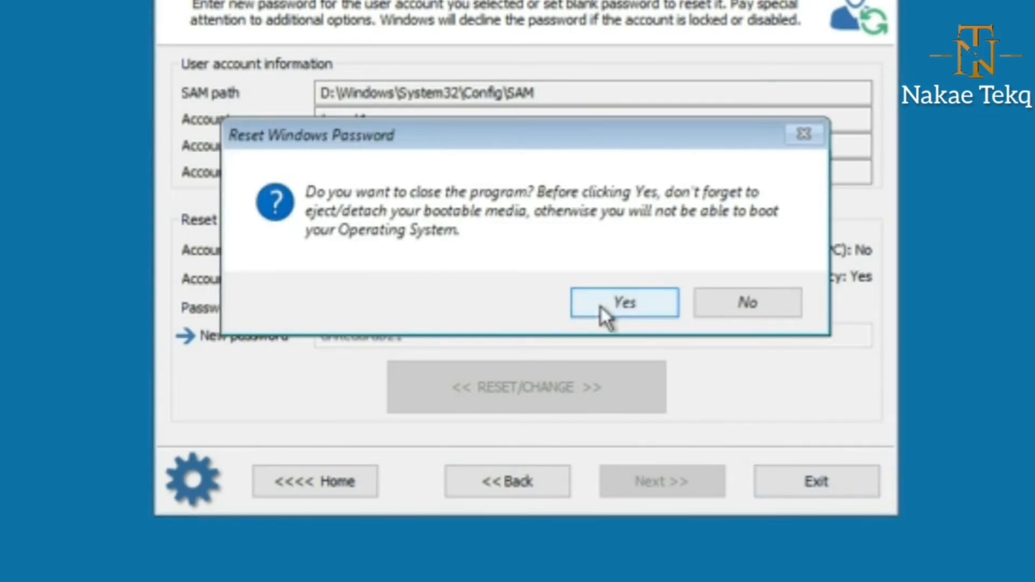
pyautogui.click(624, 302)
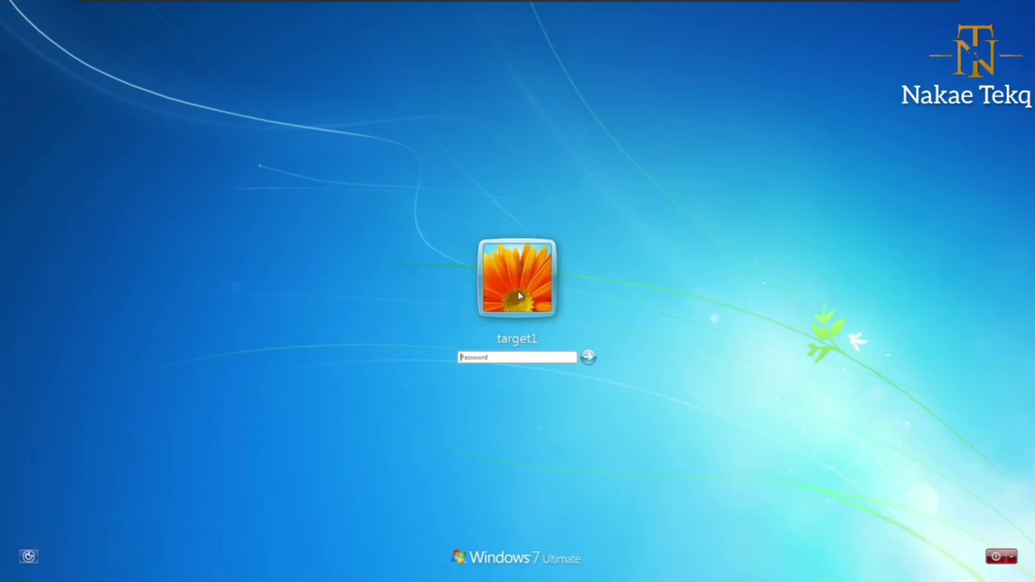
pyautogui.write('password')
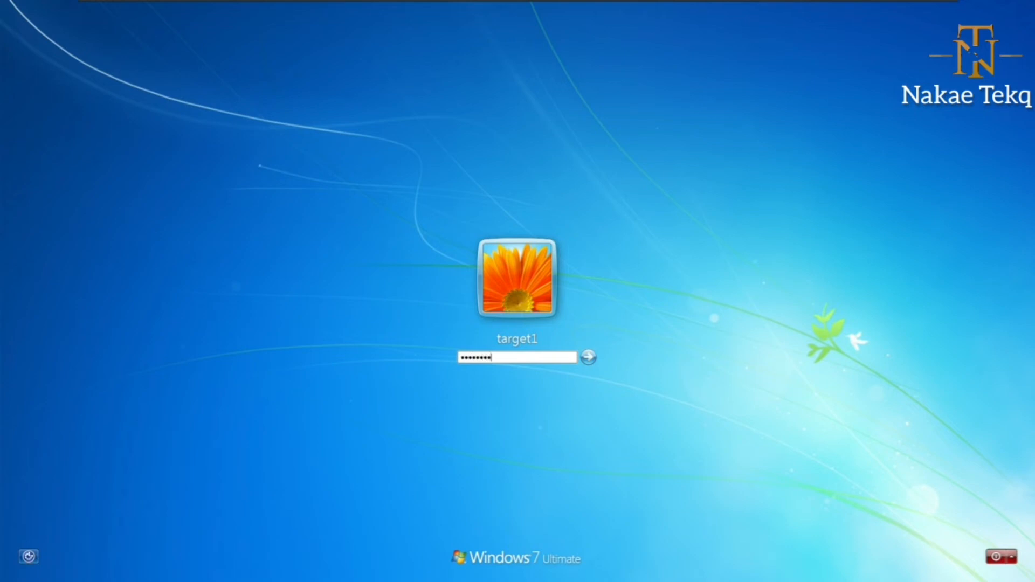
pyautogui.write('••')
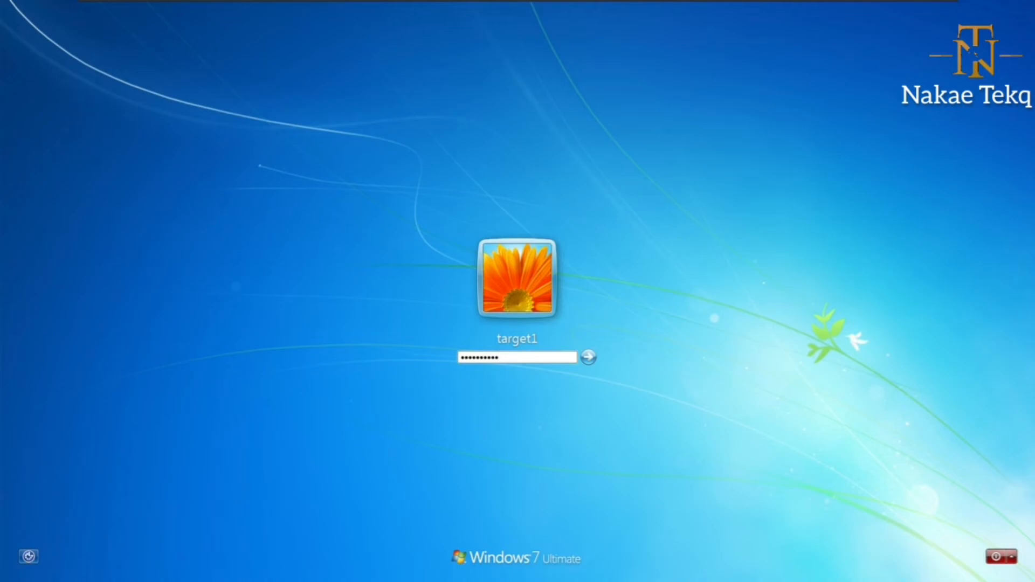
pyautogui.click(591, 356)
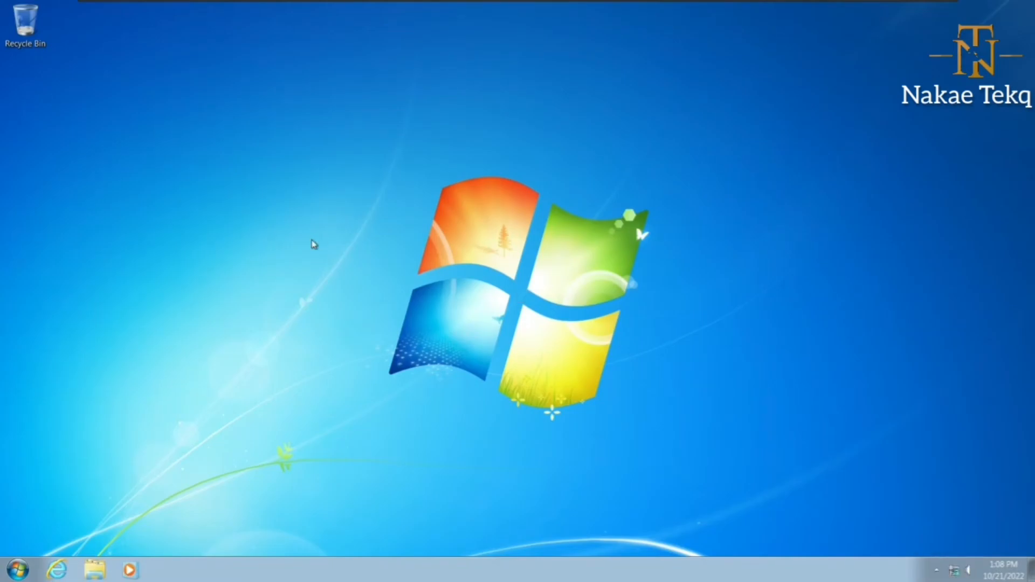
pyautogui.moveTo(462, 285)
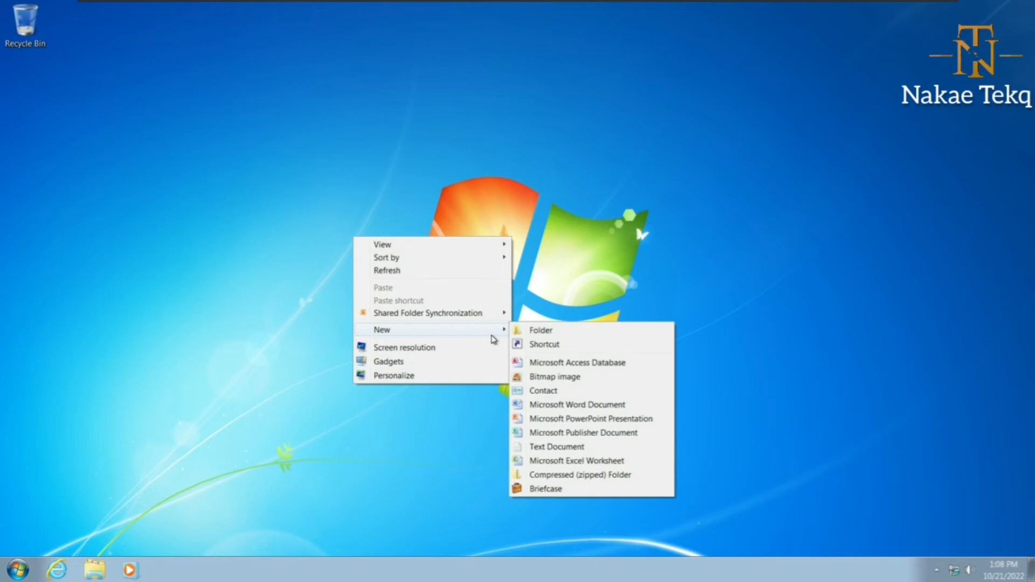
# - Create a new folder on the Windows 7 desktop and confirm its name
pyautogui.click(540, 330)
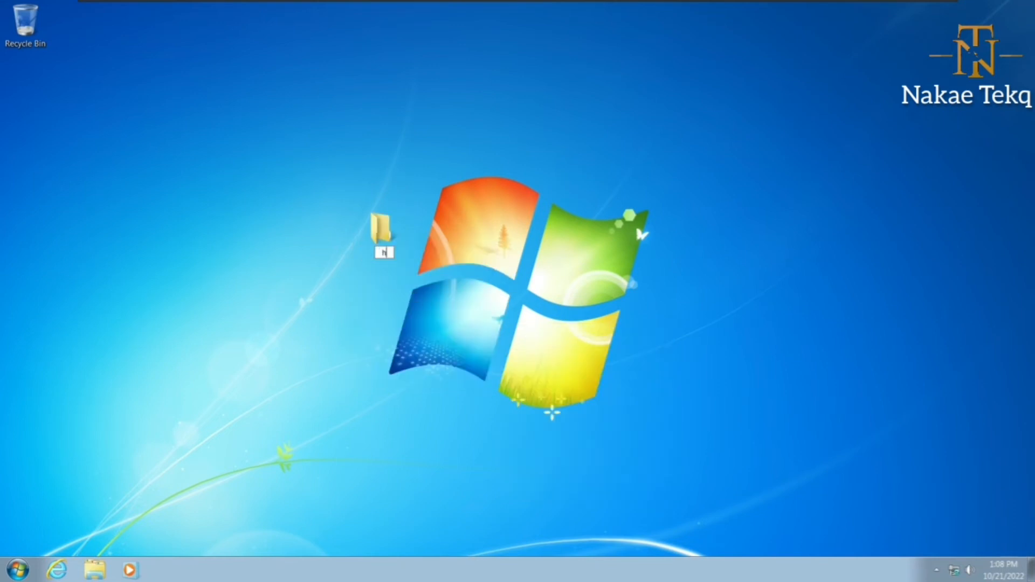
pyautogui.click(383, 231)
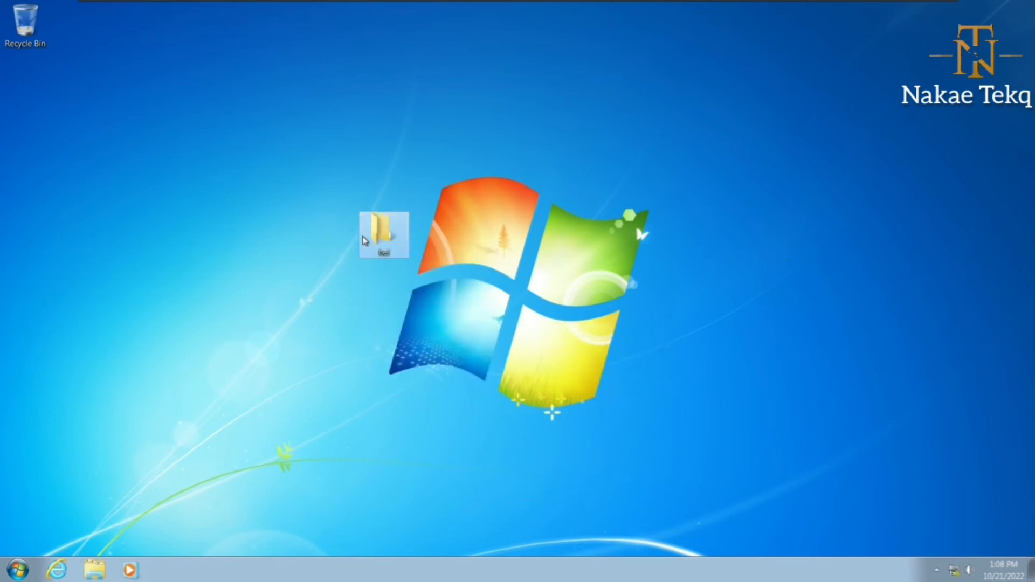
pyautogui.doubleClick(384, 238)
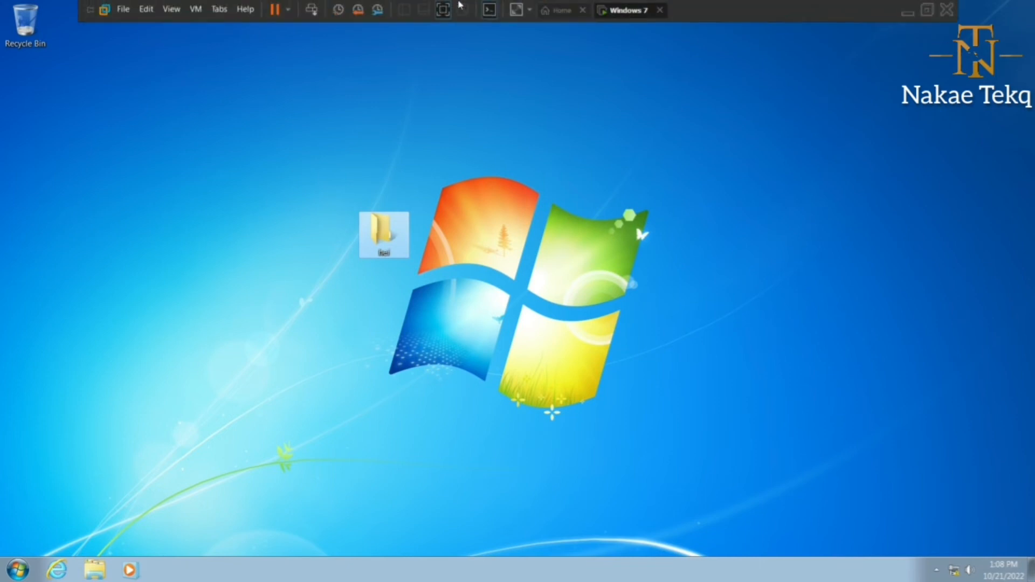
pyautogui.moveTo(276, 9)
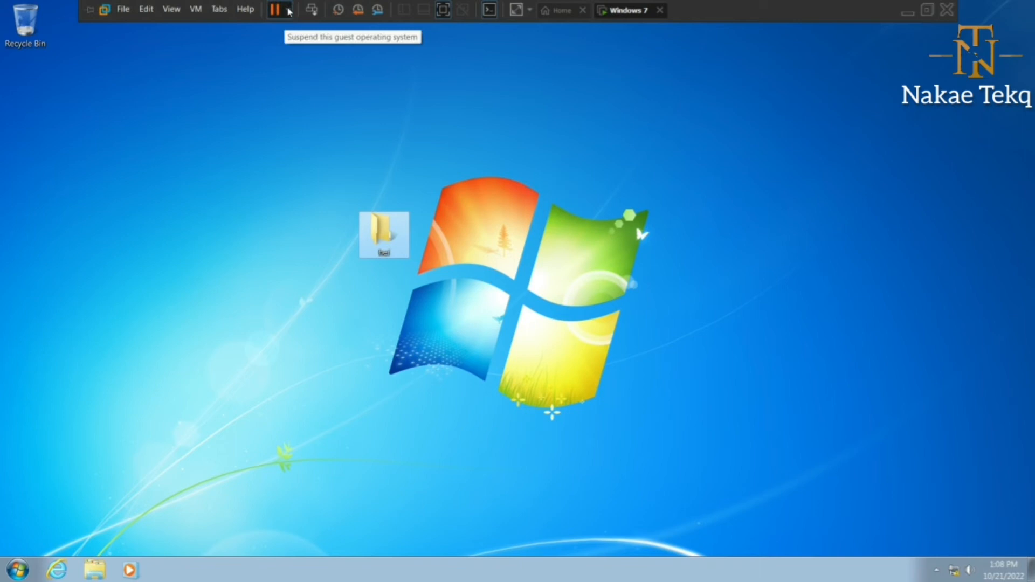
# - Shut down the Windows 7 guest, dismiss the power-off error, and power the VM on again
pyautogui.click(274, 9)
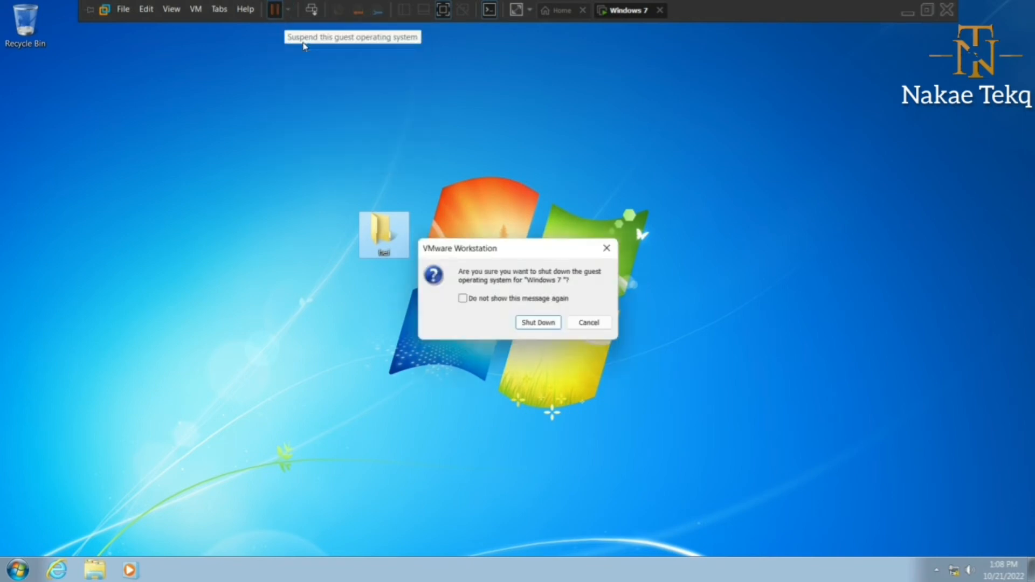
pyautogui.click(539, 322)
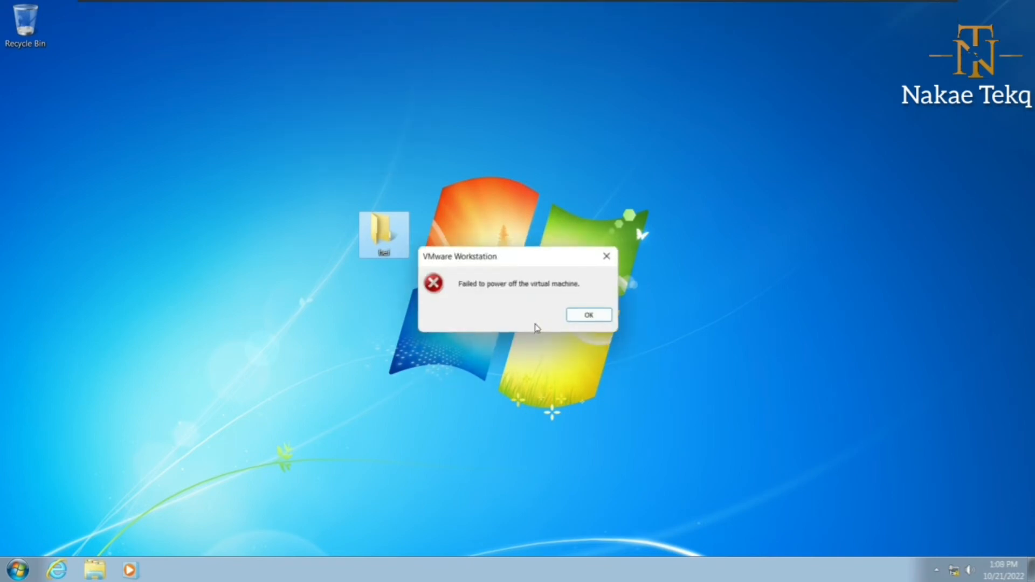
pyautogui.click(588, 315)
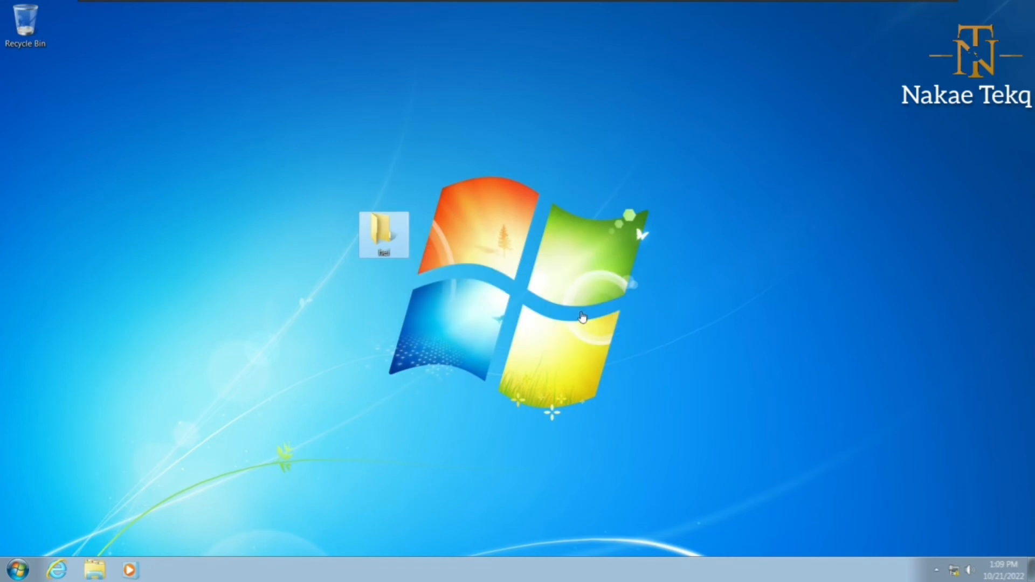
pyautogui.click(21, 570)
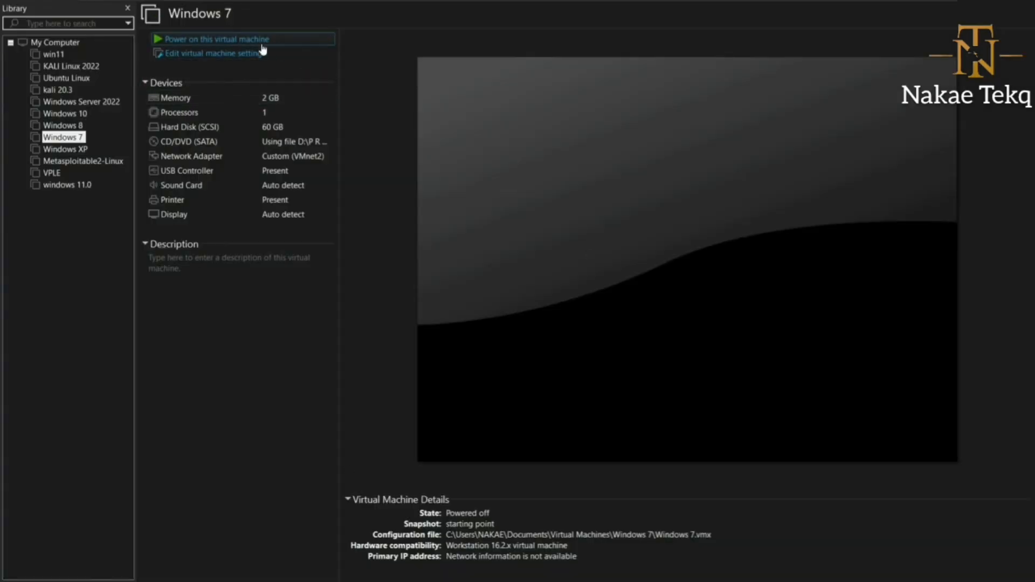
pyautogui.click(209, 39)
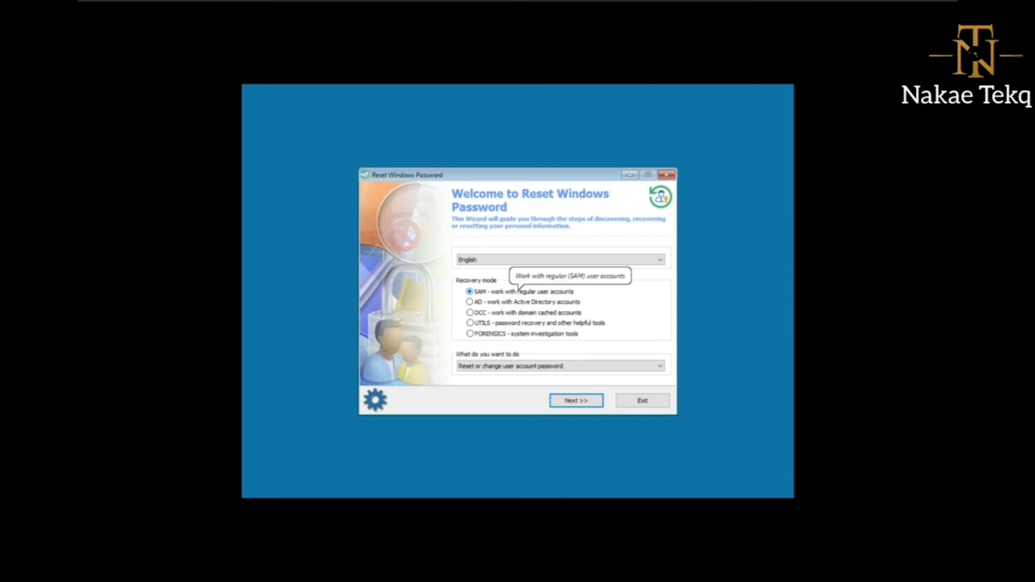
pyautogui.moveTo(531, 188)
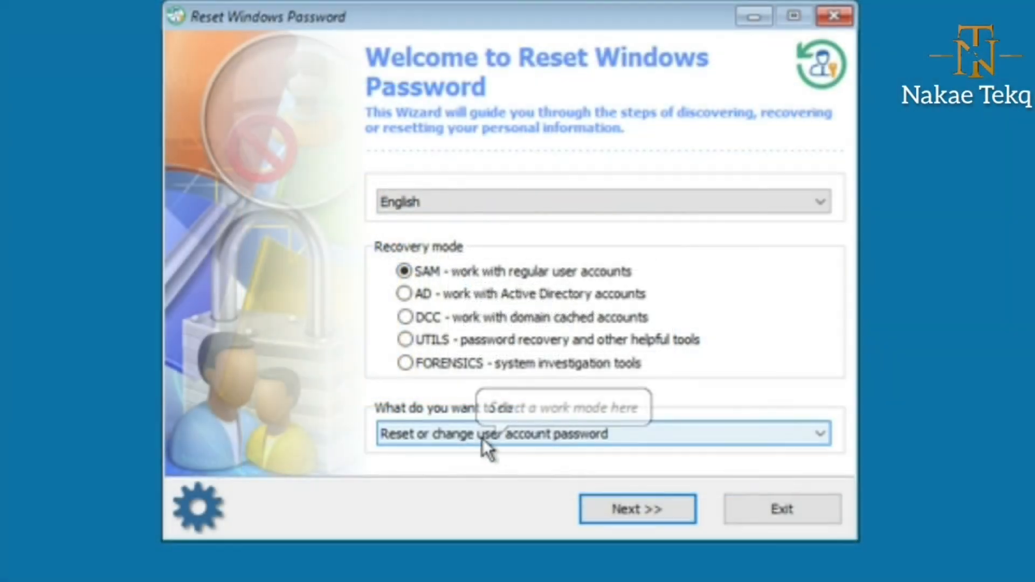
pyautogui.moveTo(799, 457)
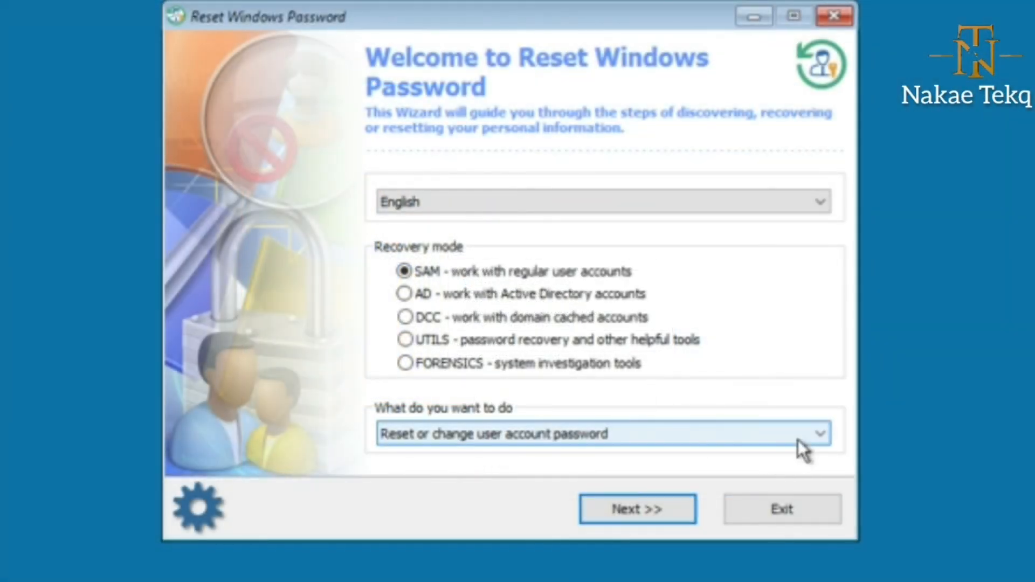
# - Choose 'Restore previously modified password or data' as the task and continue to the rollback file browser
pyautogui.click(817, 446)
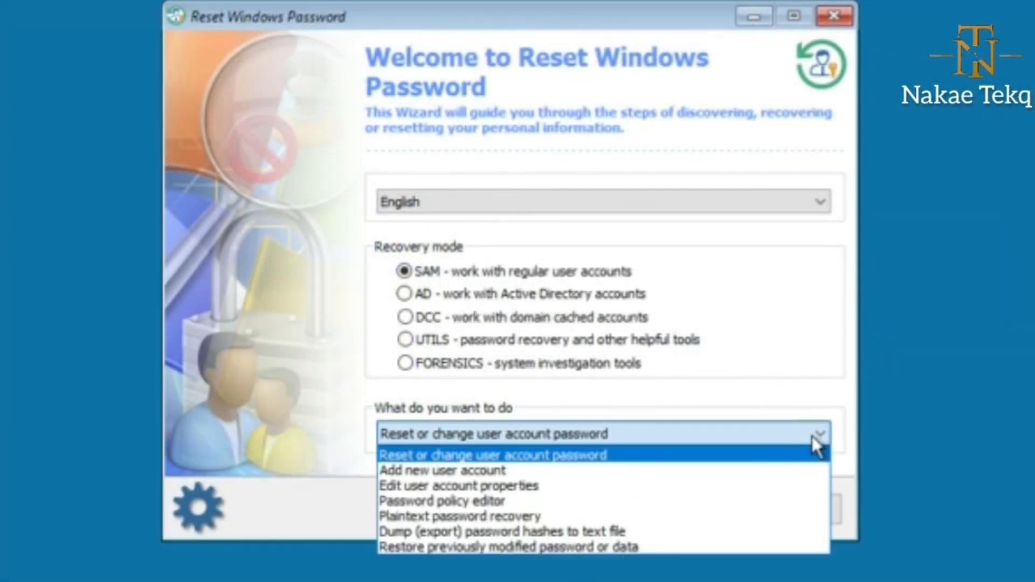
pyautogui.moveTo(536, 561)
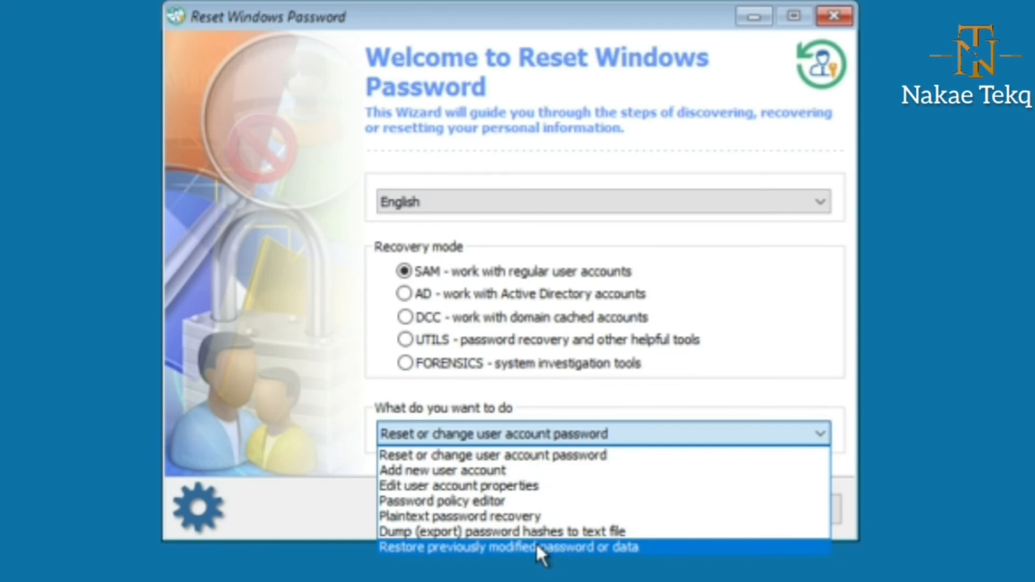
pyautogui.moveTo(511, 565)
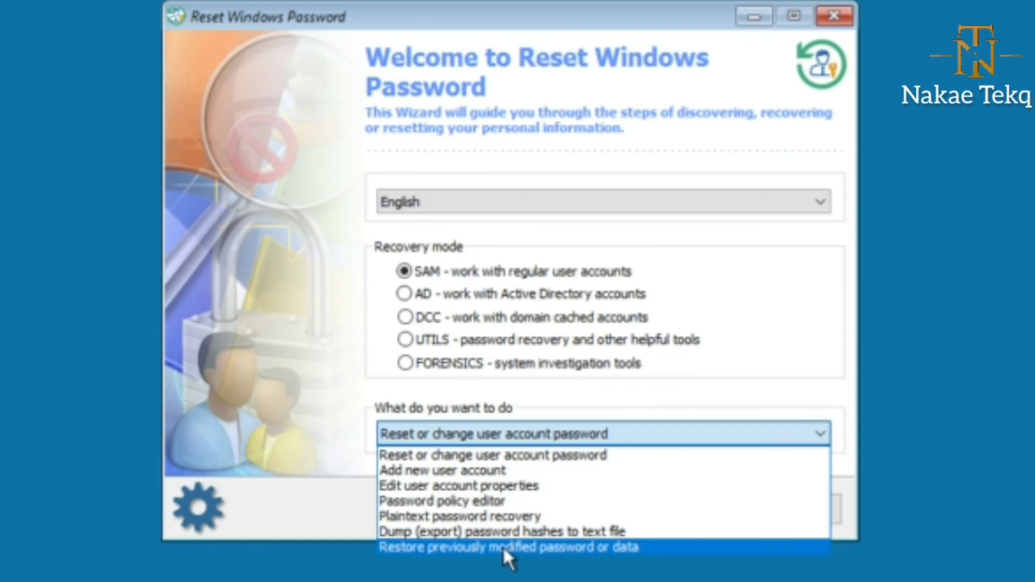
pyautogui.click(508, 548)
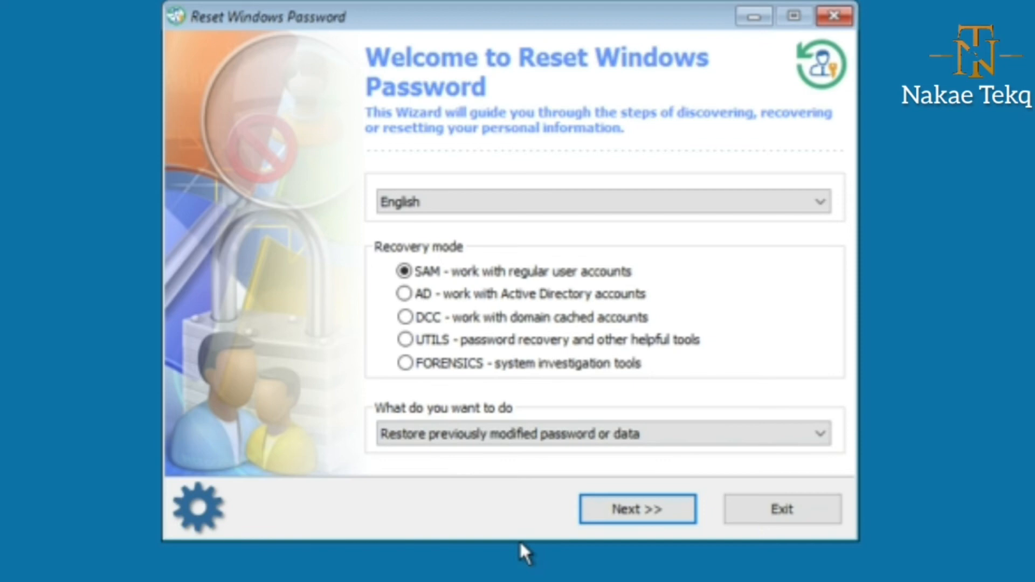
pyautogui.click(637, 509)
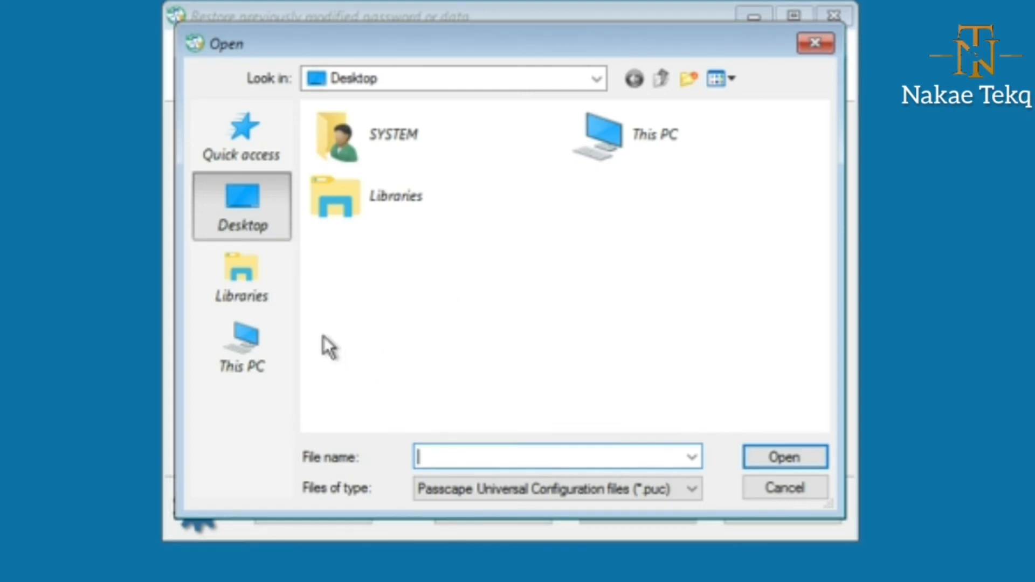
# - Load the rollback file from D:\Users\Public and select target1's October 21 2022 session
pyautogui.click(242, 346)
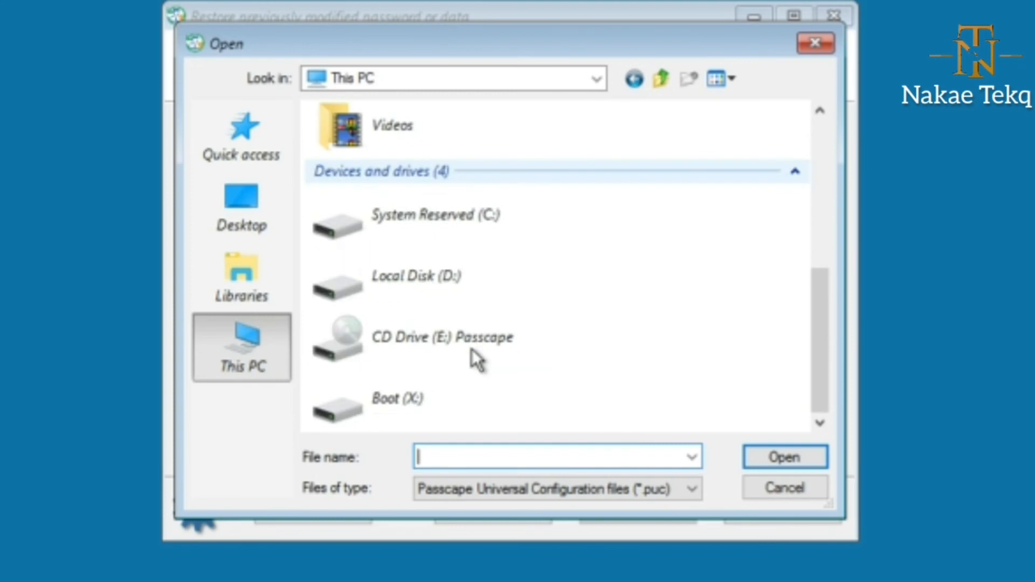
pyautogui.doubleClick(416, 287)
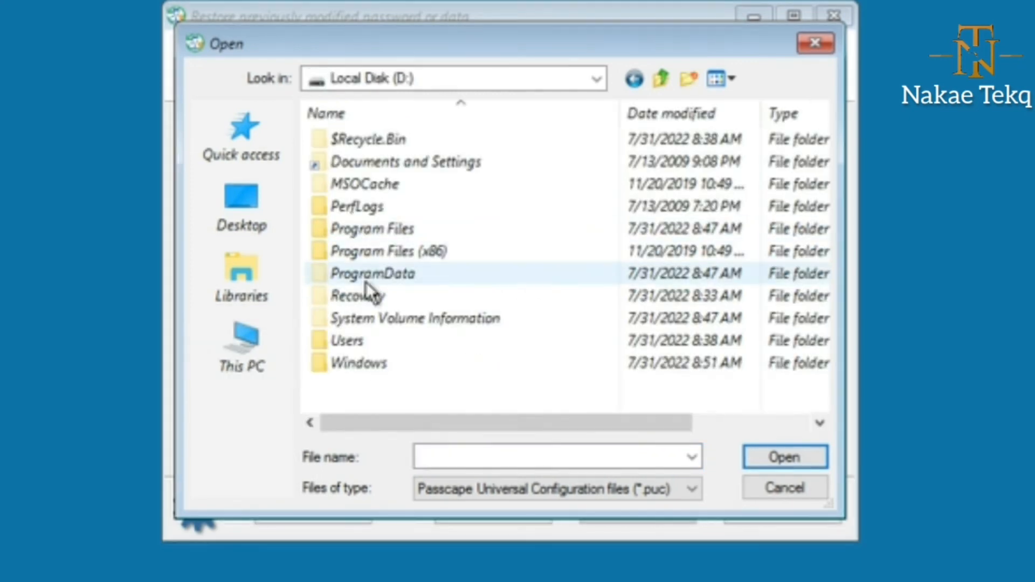
pyautogui.doubleClick(347, 341)
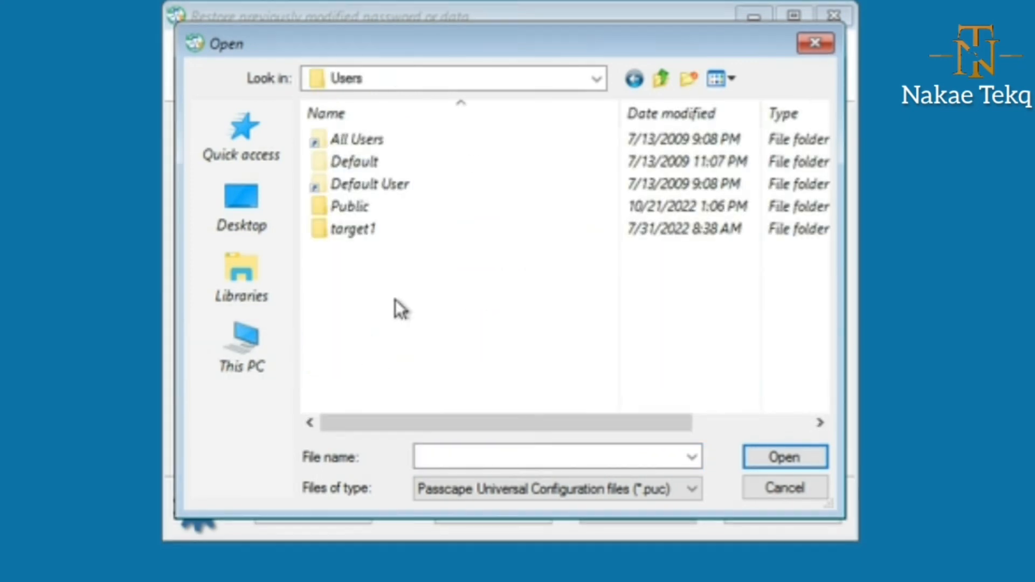
pyautogui.doubleClick(351, 206)
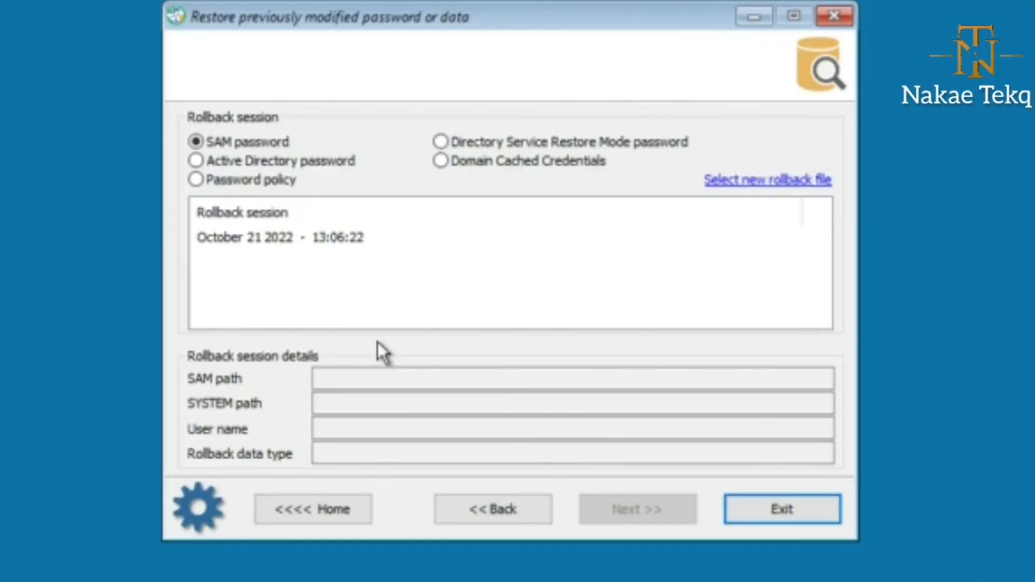
pyautogui.moveTo(303, 209)
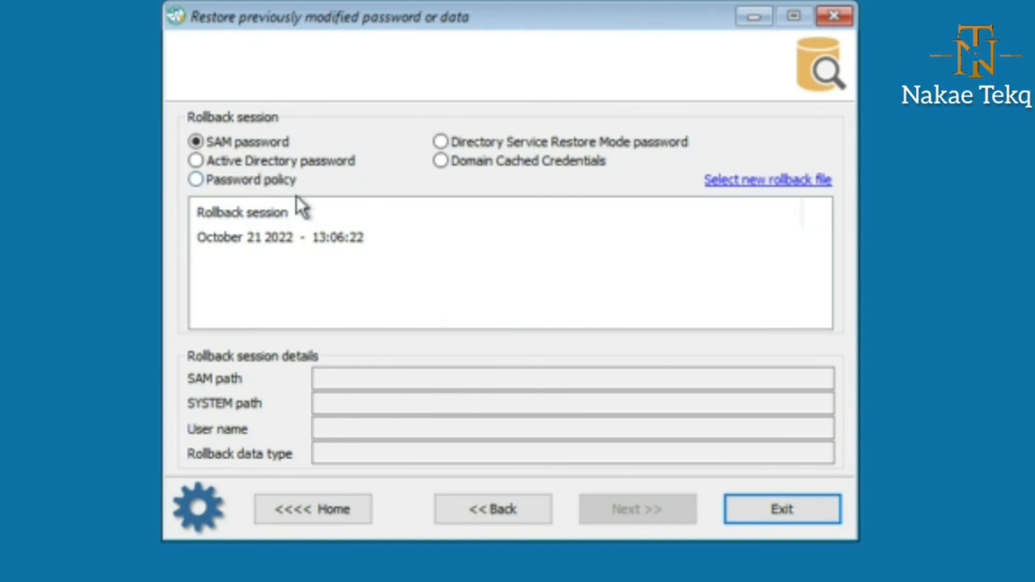
pyautogui.moveTo(312, 298)
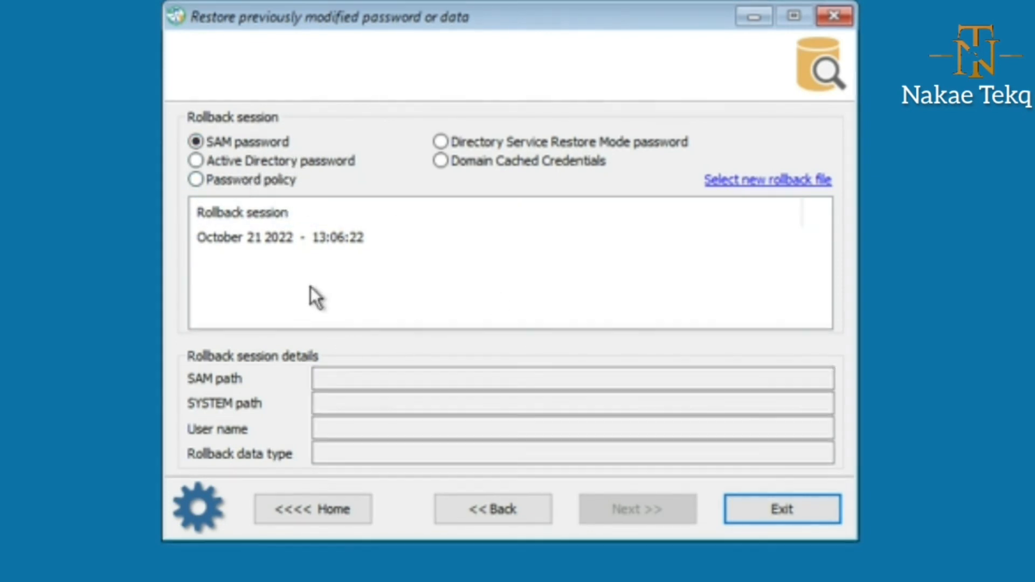
pyautogui.click(279, 238)
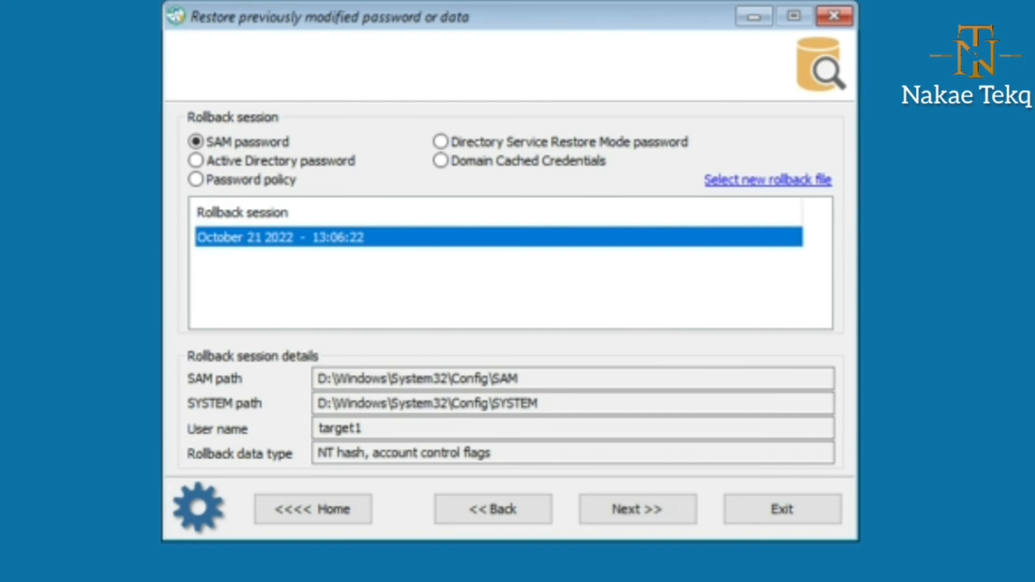
pyautogui.moveTo(636, 513)
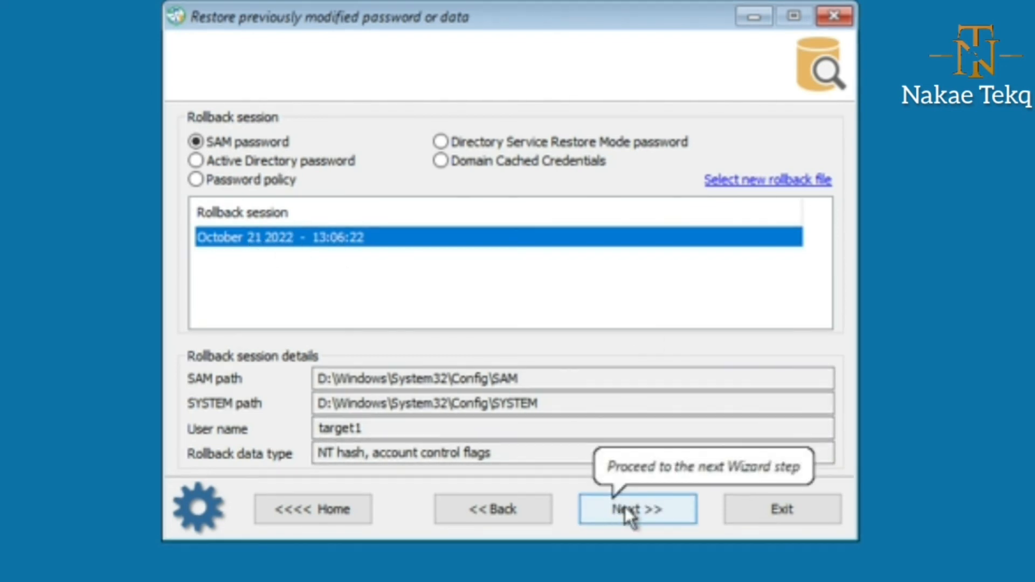
# - Restore target1's NT hash and account flags from the session and acknowledge the success message
pyautogui.click(634, 509)
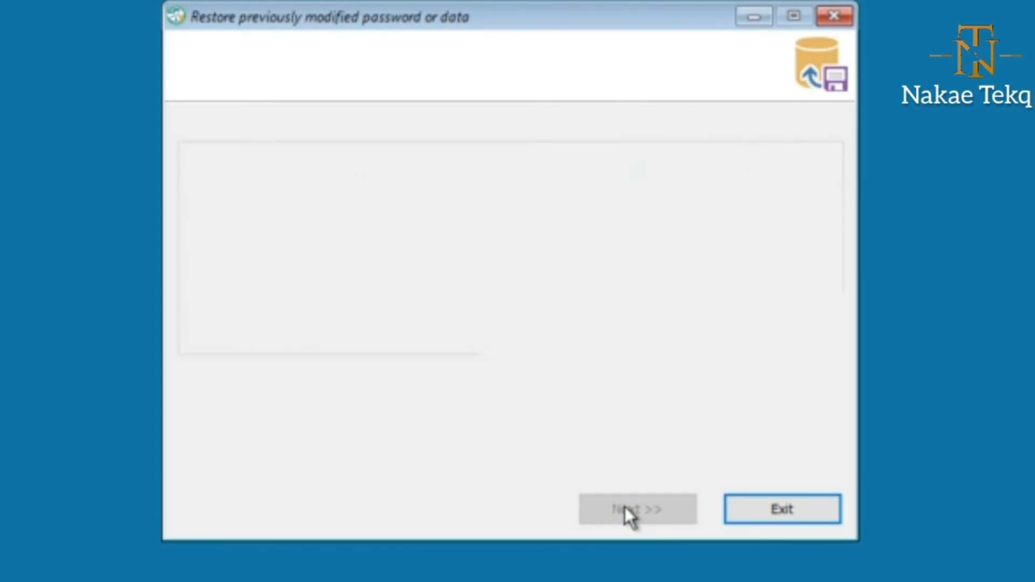
pyautogui.click(634, 510)
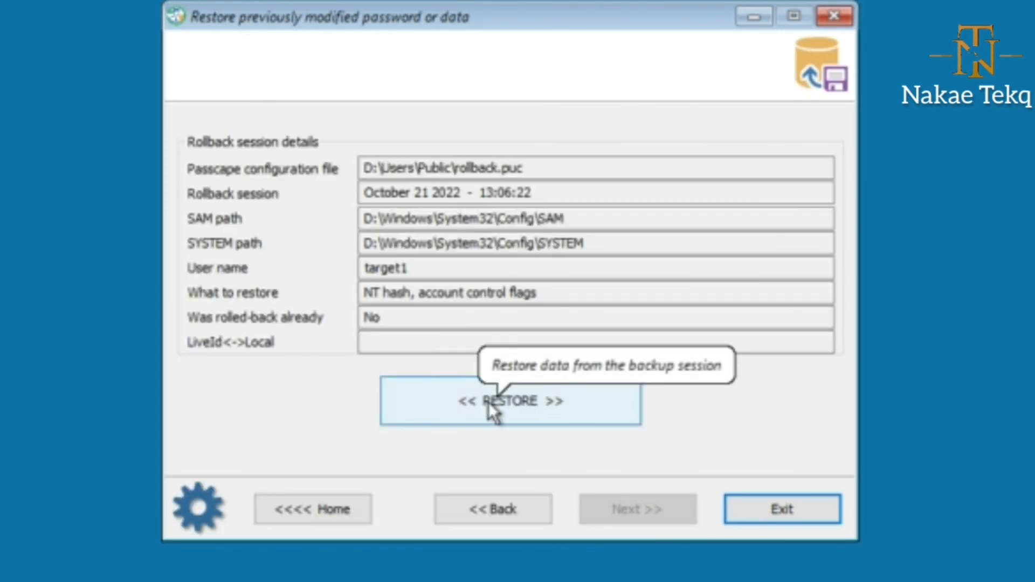
pyautogui.moveTo(468, 414)
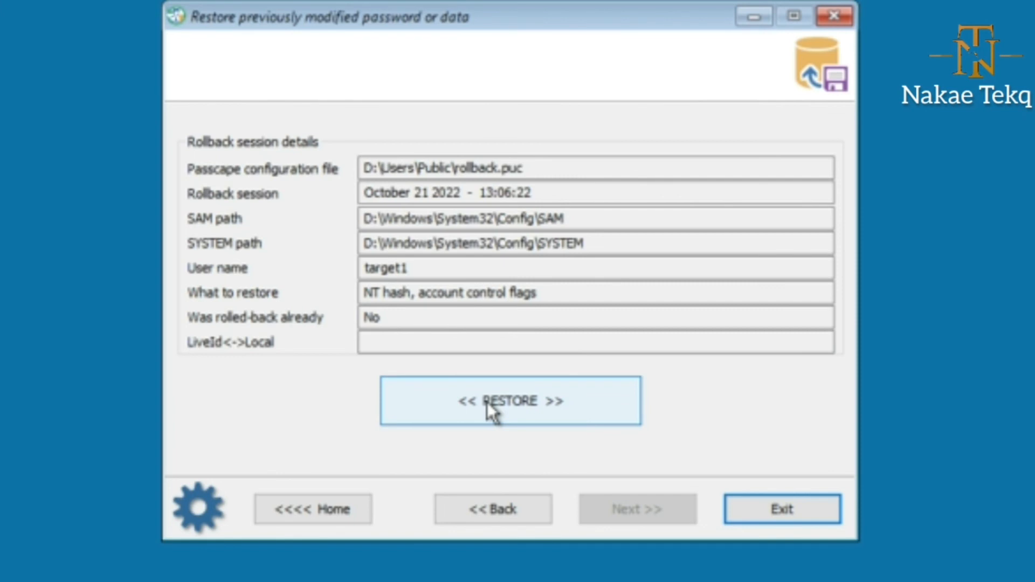
pyautogui.click(509, 402)
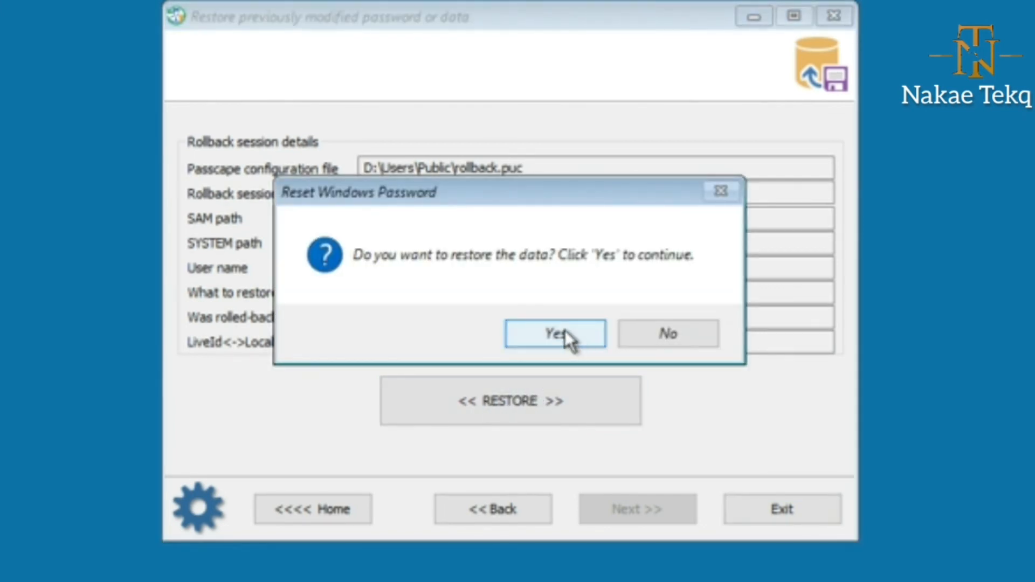
pyautogui.click(555, 333)
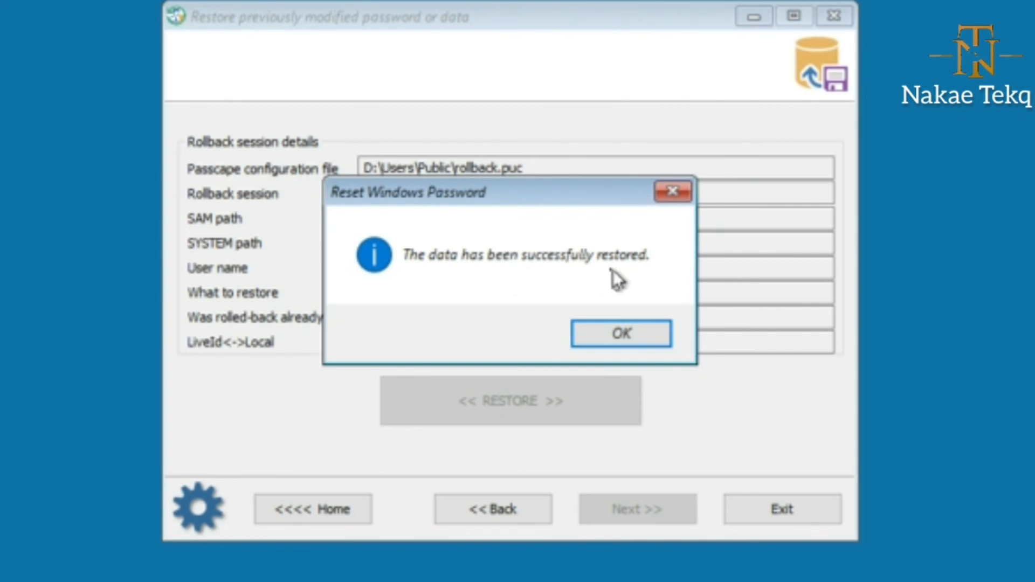
pyautogui.click(621, 332)
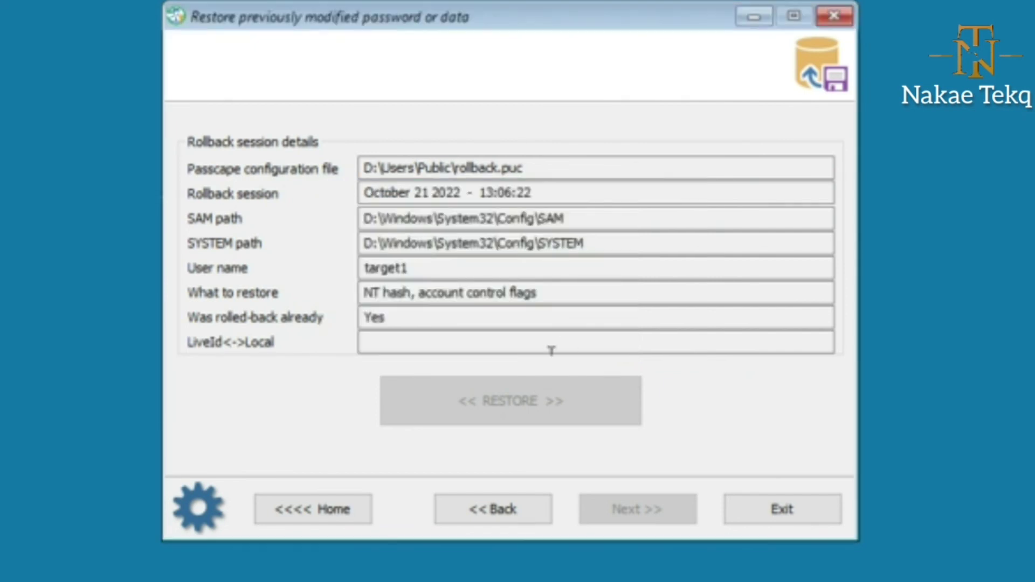
pyautogui.moveTo(694, 450)
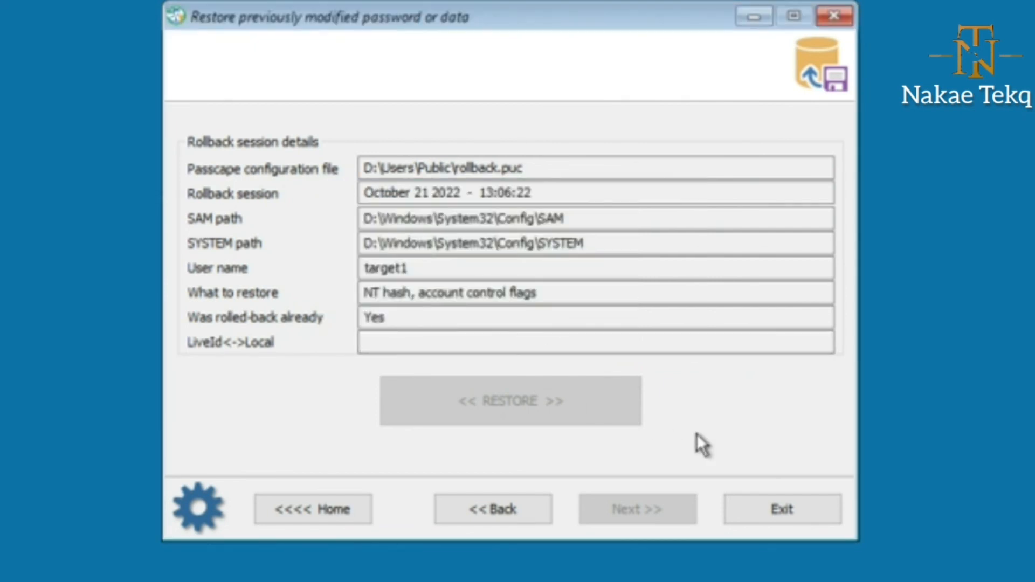
pyautogui.moveTo(780, 517)
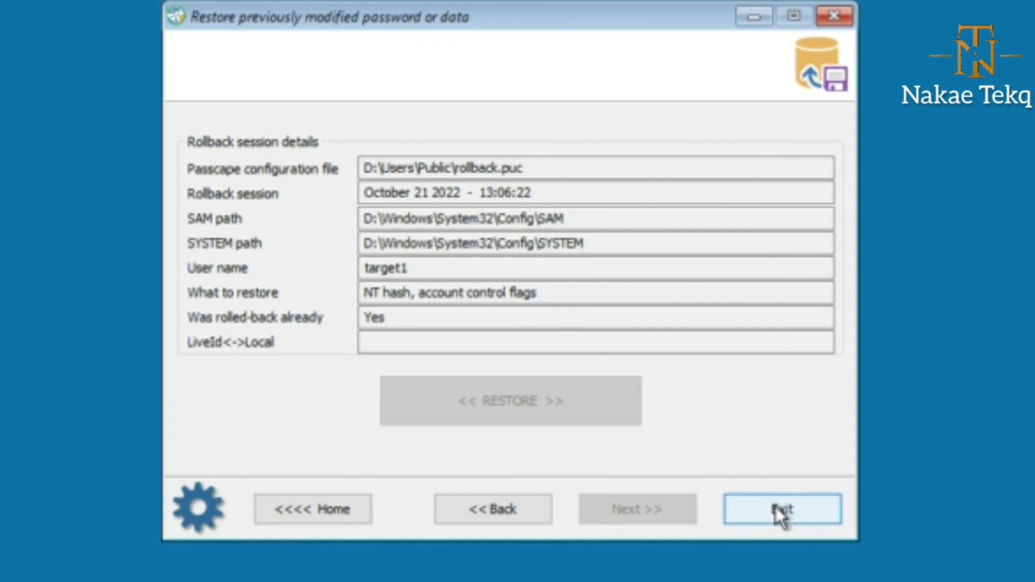
# - Exit Reset Windows Password so the VM boots to the Windows 7 login screen
pyautogui.click(781, 509)
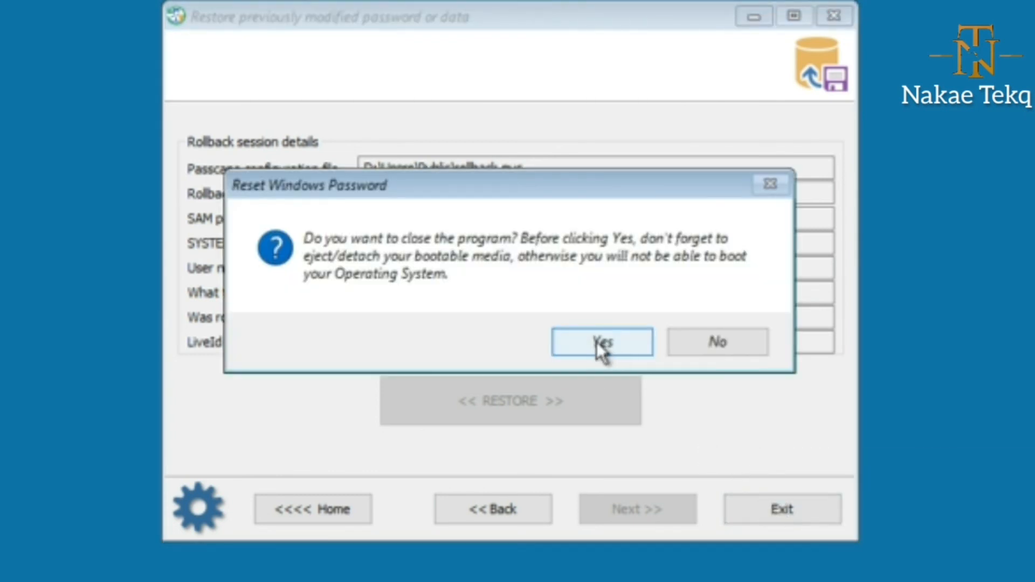
pyautogui.click(602, 342)
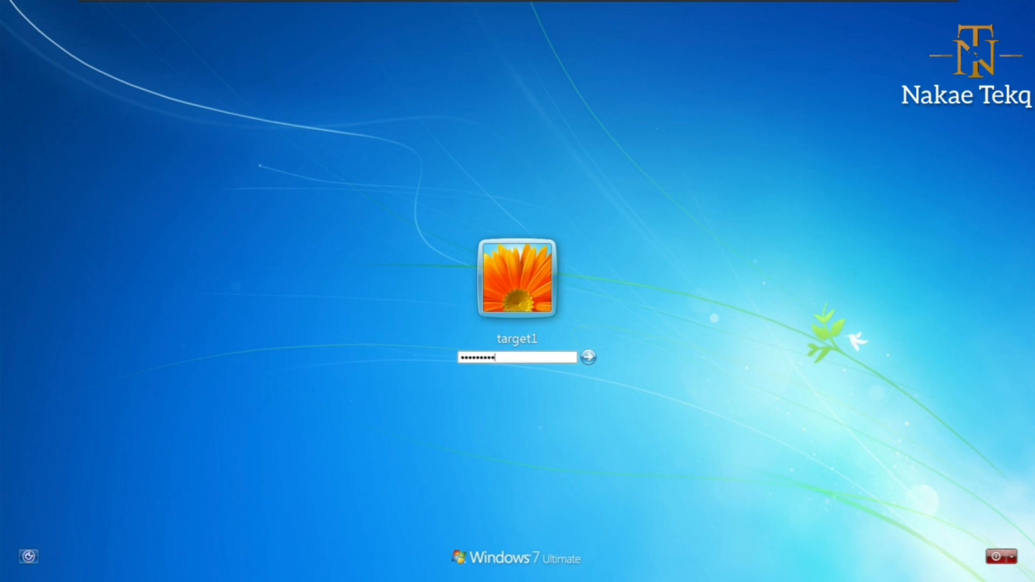
# - Attempt logging in as target1 with the new password twice and acknowledge the incorrect-password message
pyautogui.write('••')
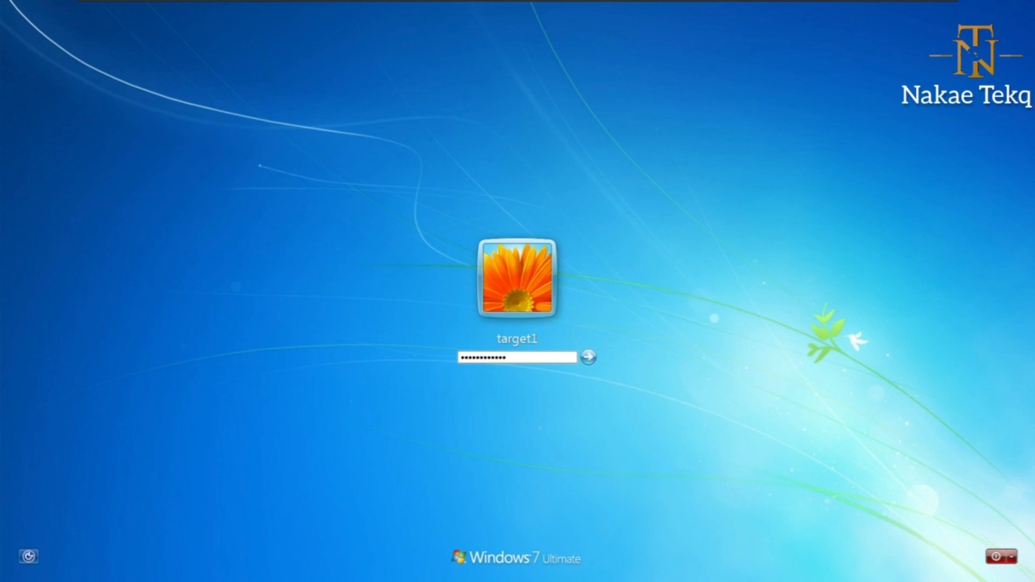
pyautogui.click(590, 356)
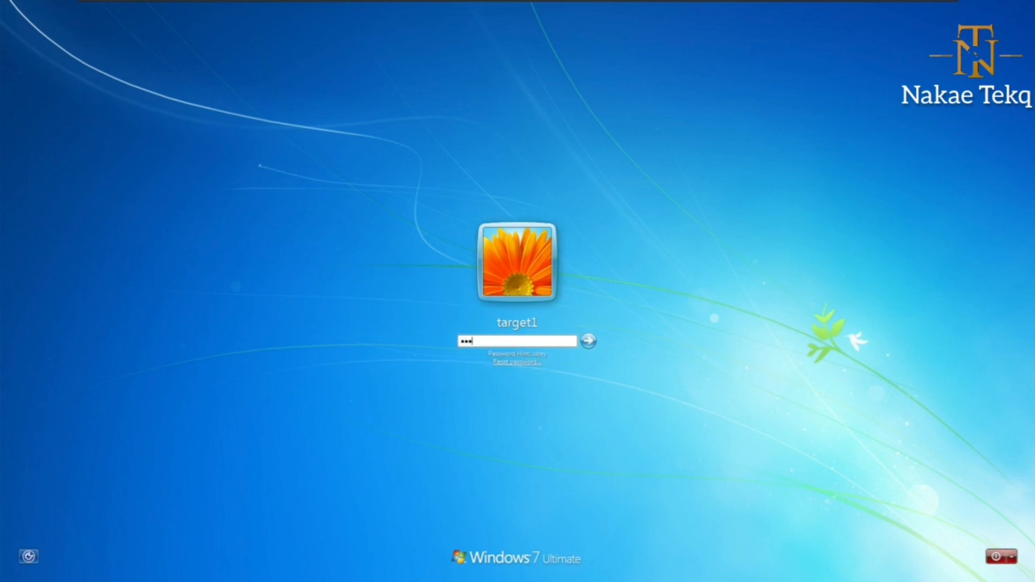
pyautogui.write('assword')
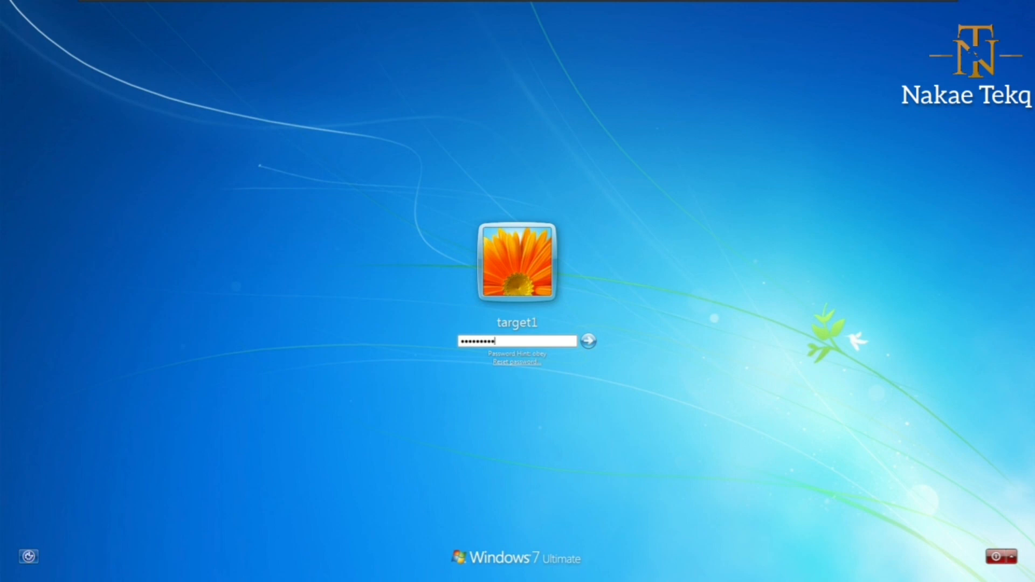
pyautogui.click(591, 341)
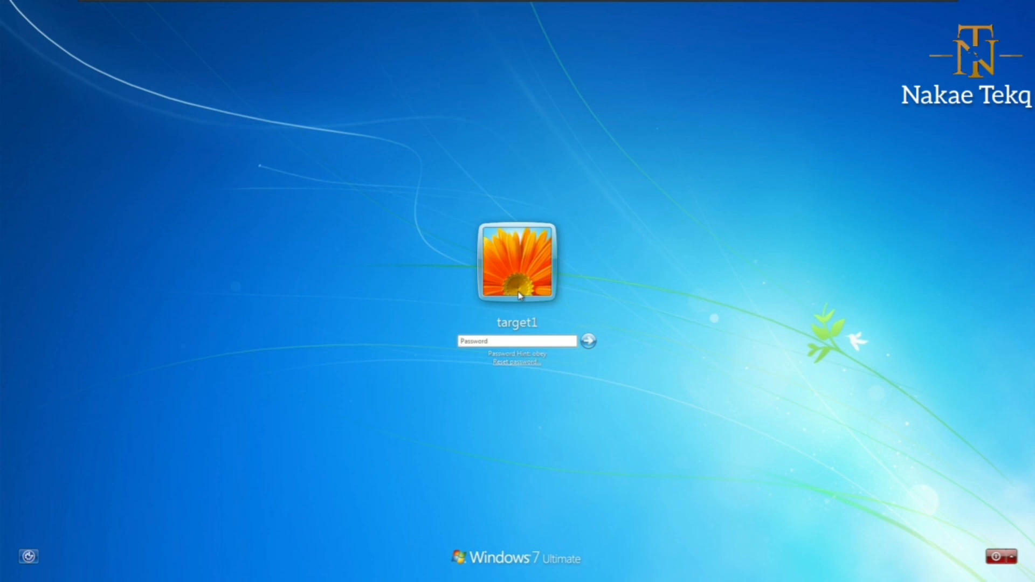
pyautogui.click(517, 341)
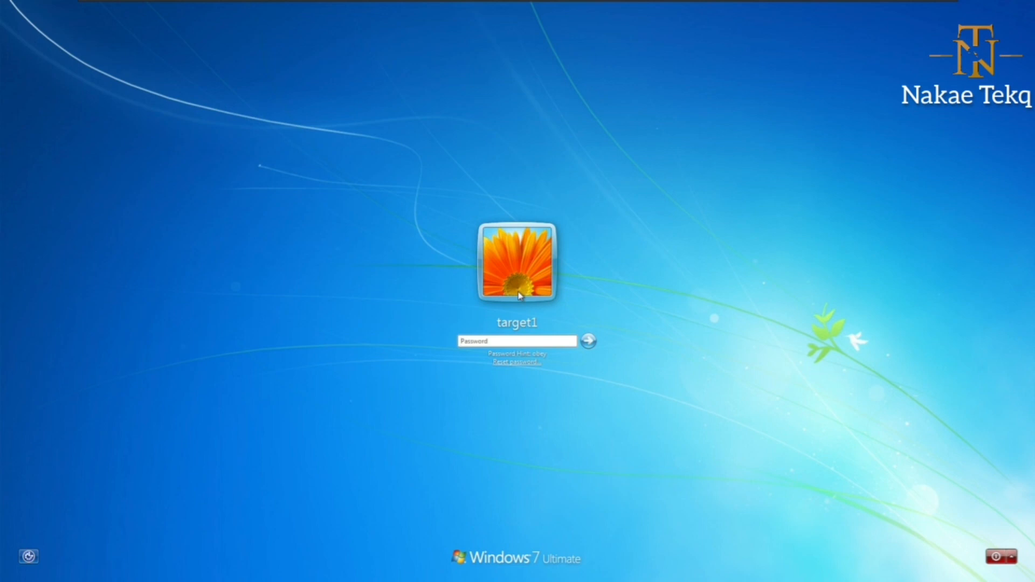
pyautogui.moveTo(660, 159)
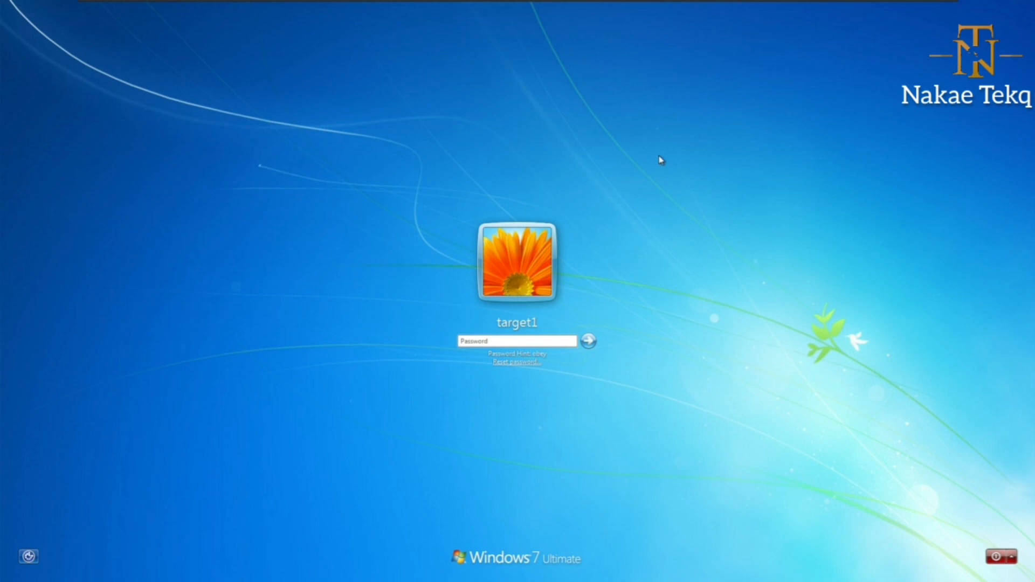